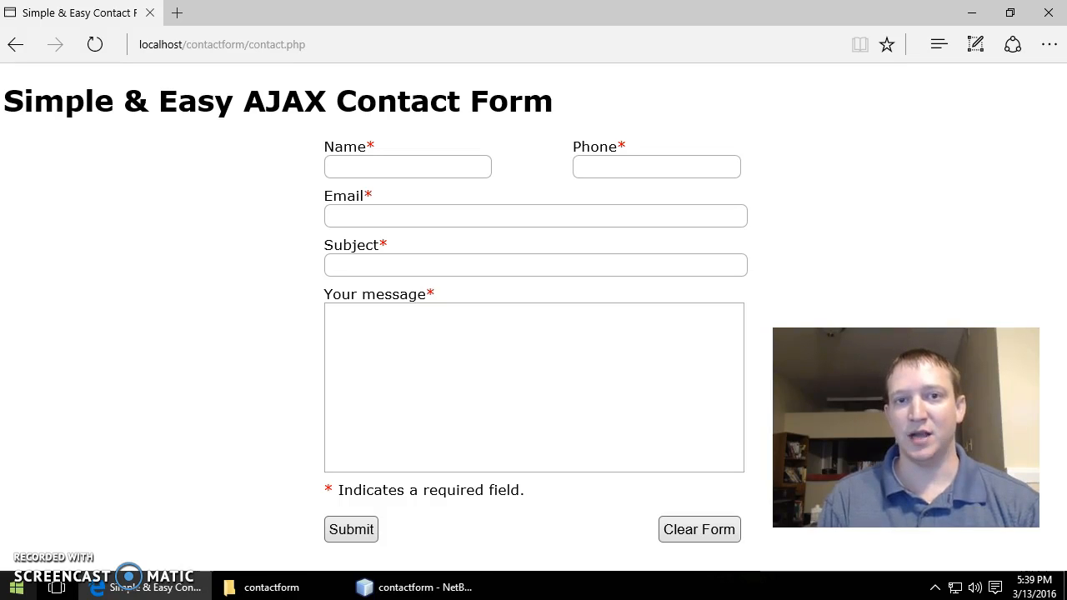
mouse_move(35, 473)
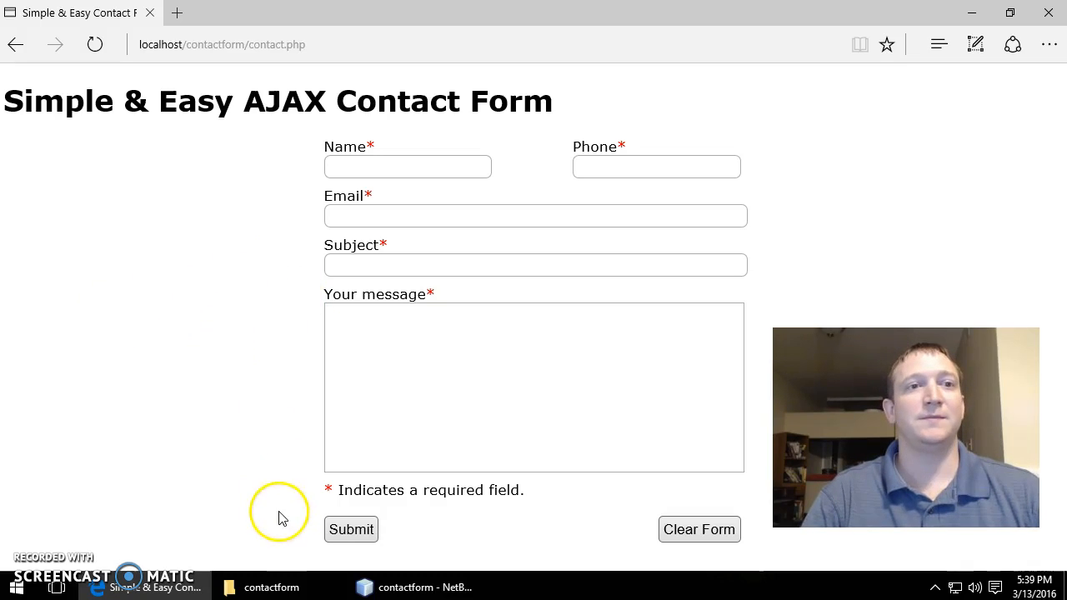
Submit the empty contact form to show Required errors, then reset it with Clear Form
click(350, 530)
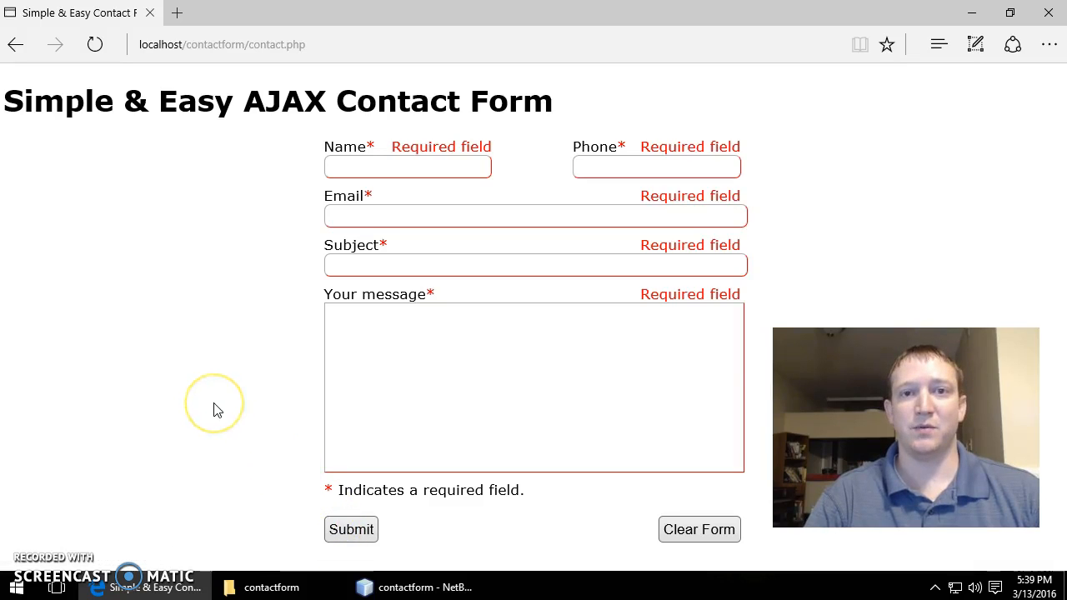
mouse_move(547, 300)
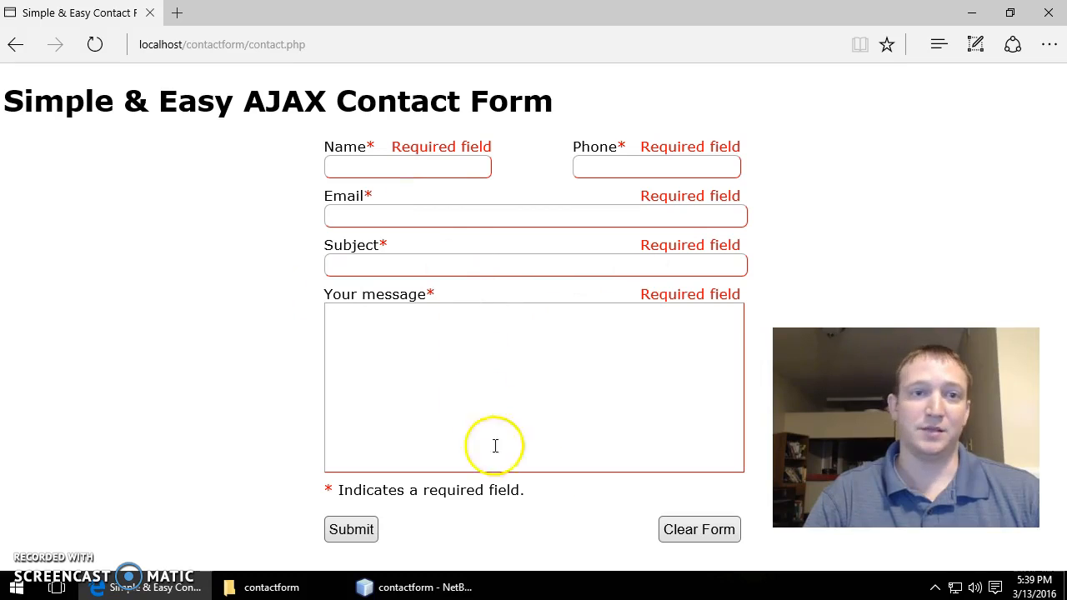
click(534, 217)
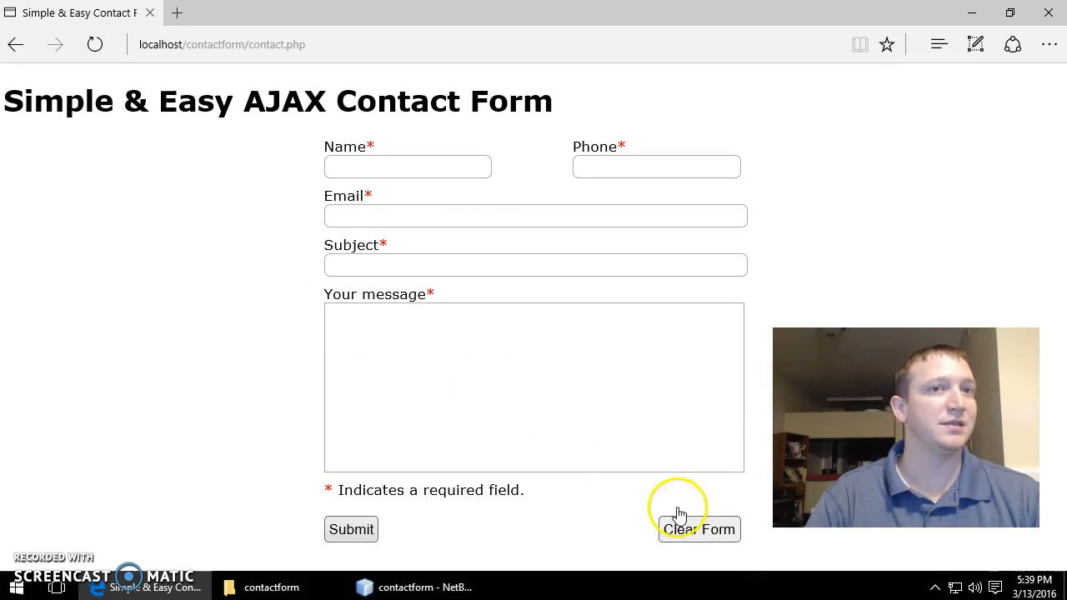
Fill Email with the saved entry efef and submit again with only Email filled
click(535, 216)
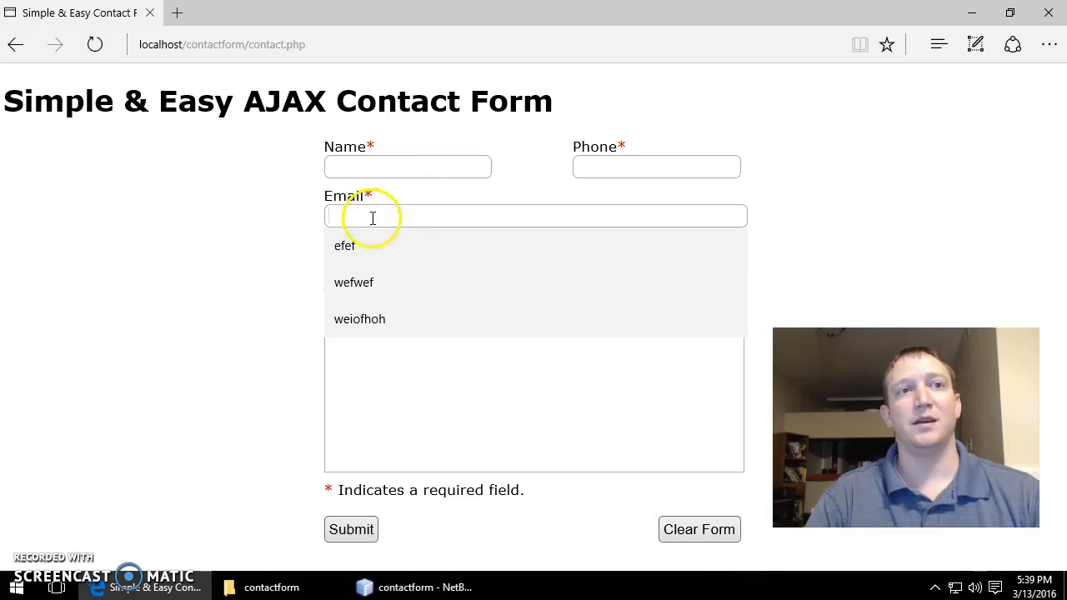
click(343, 245)
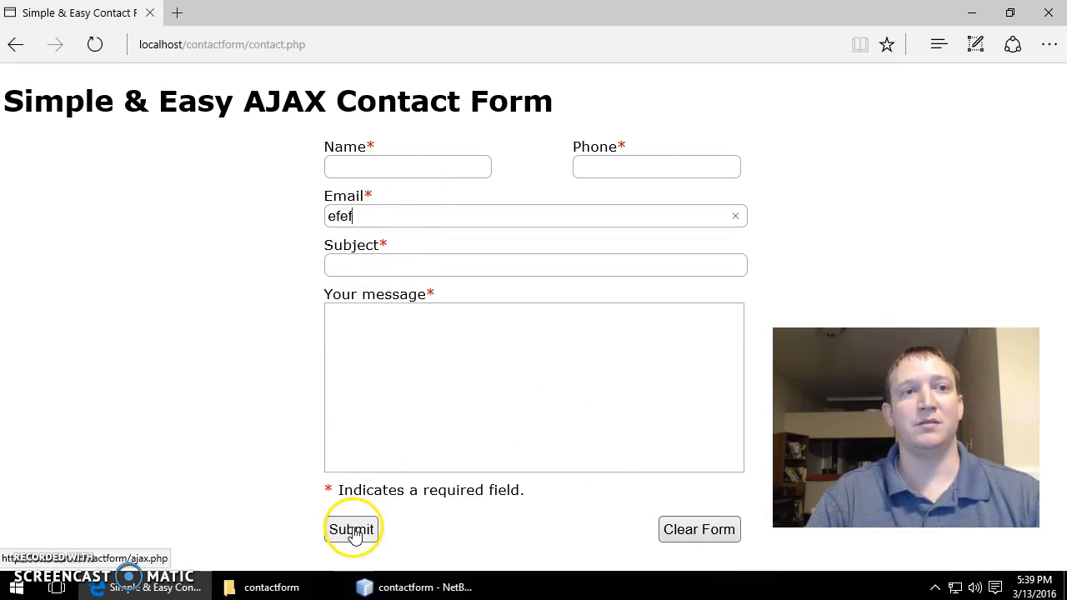
click(351, 530)
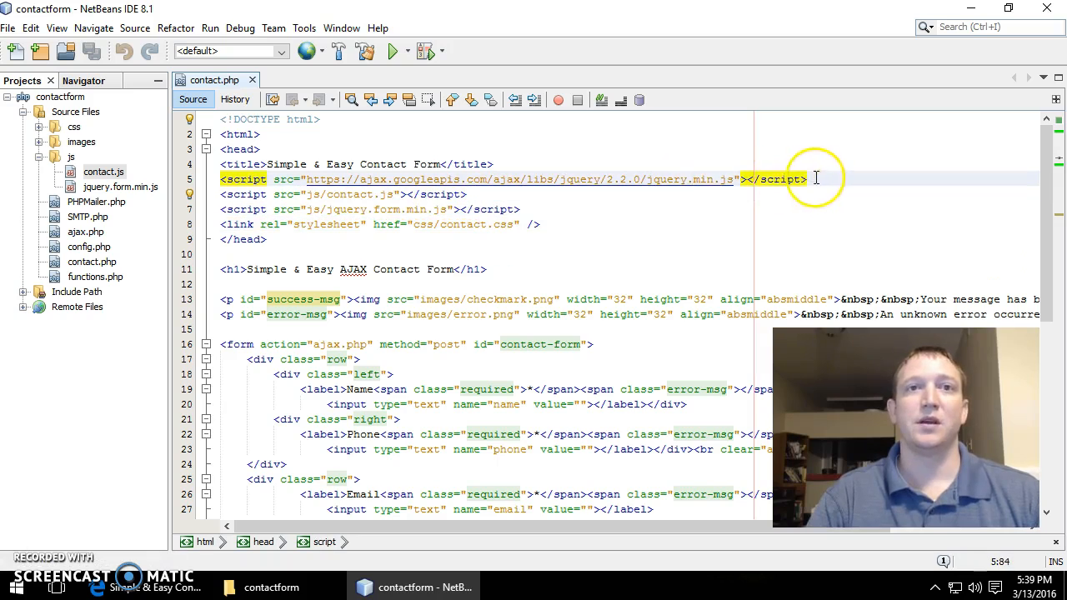
double_click(683, 178)
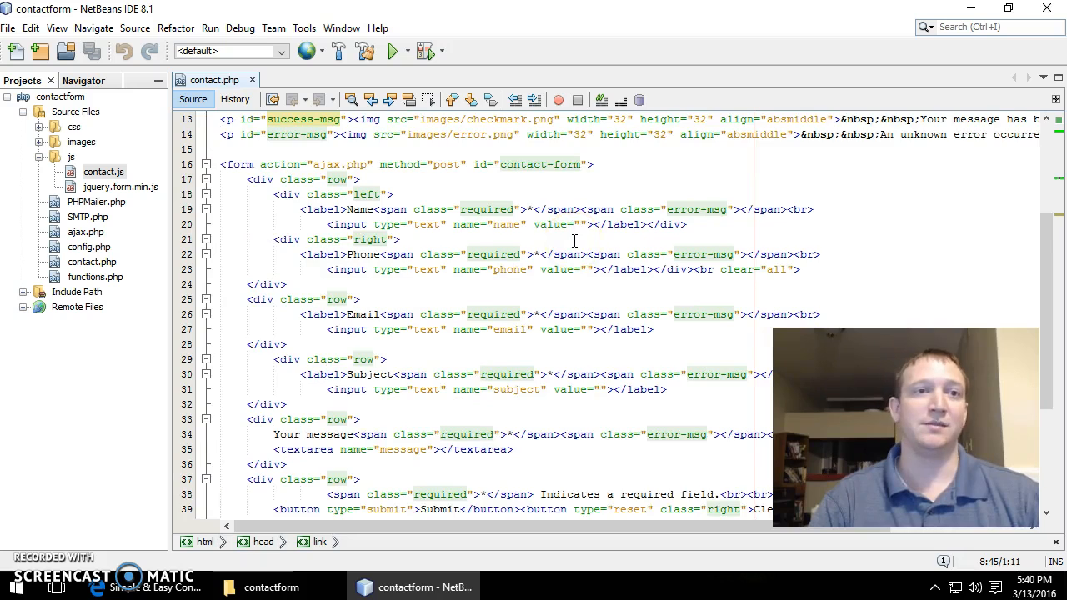
scroll(down, 3)
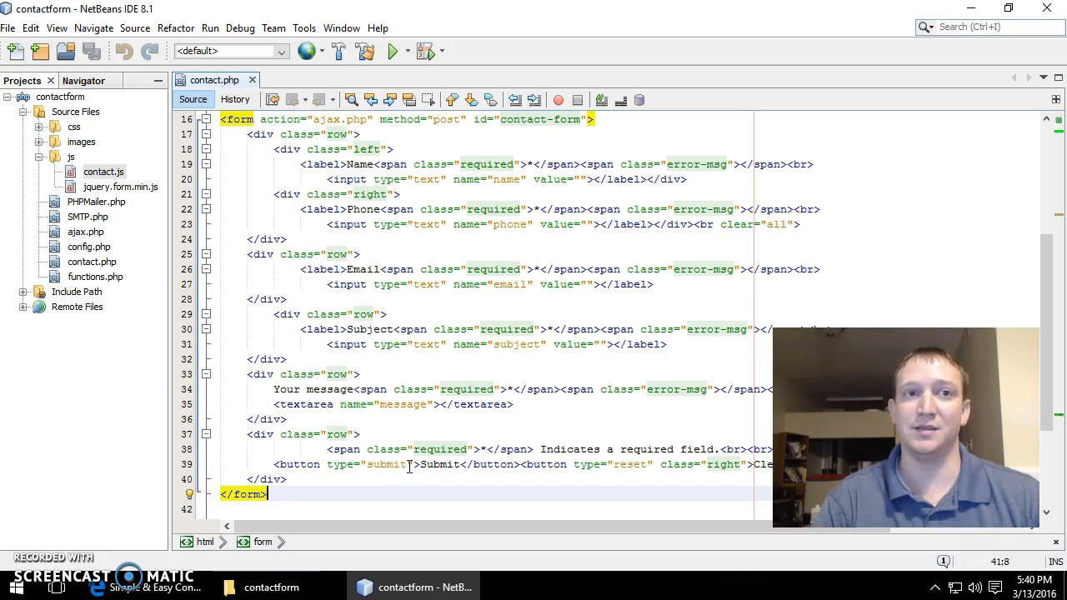
mouse_move(374, 425)
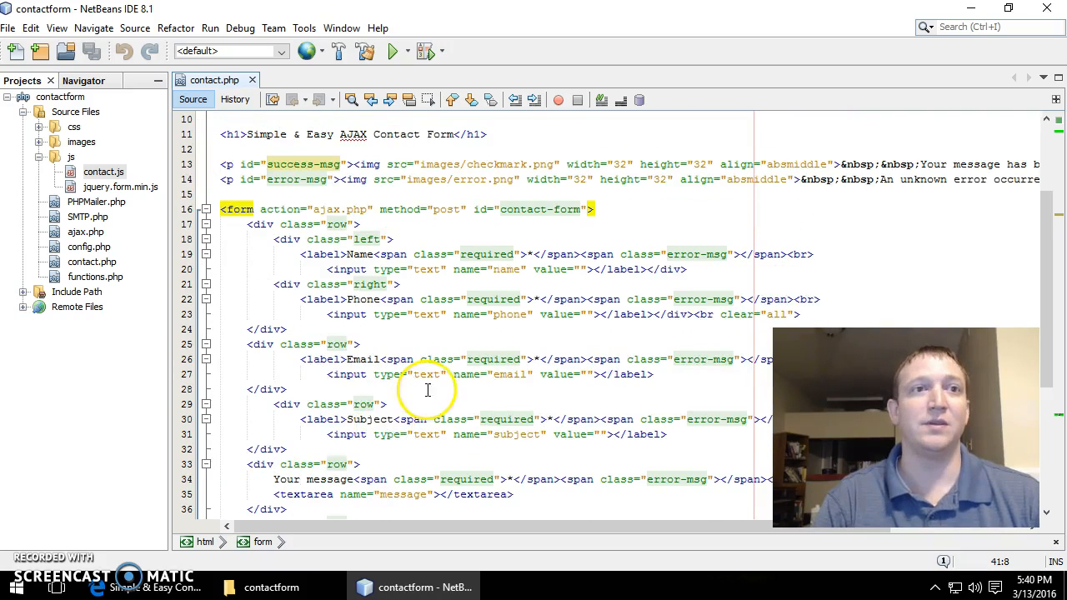
scroll(down, 3)
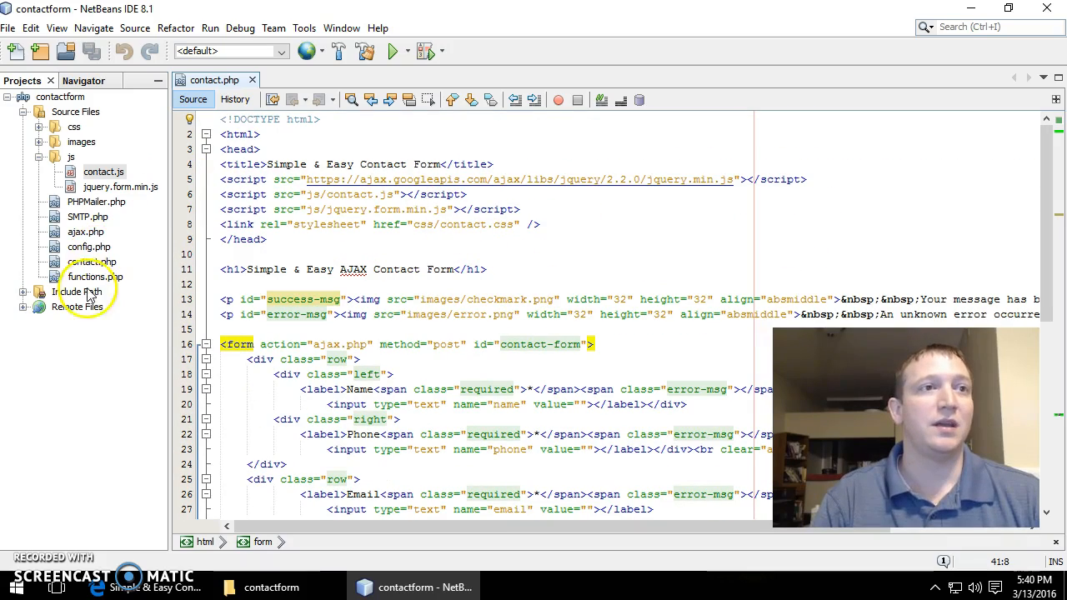
Load ajax.php in the editor and review its validation code, pointing out the valid_phone check
double_click(86, 230)
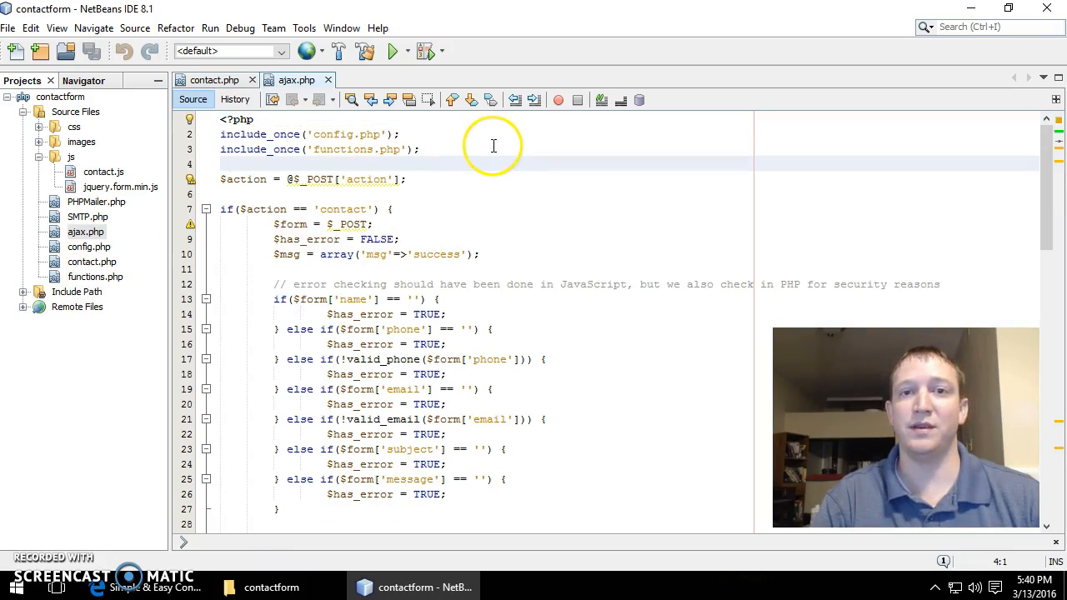
mouse_move(450, 193)
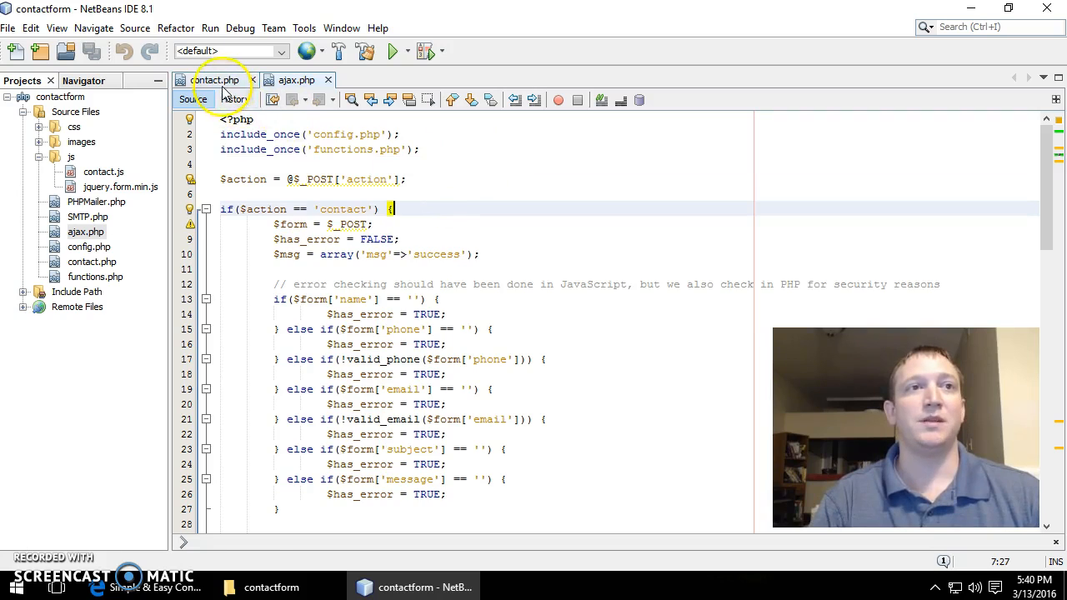
click(215, 80)
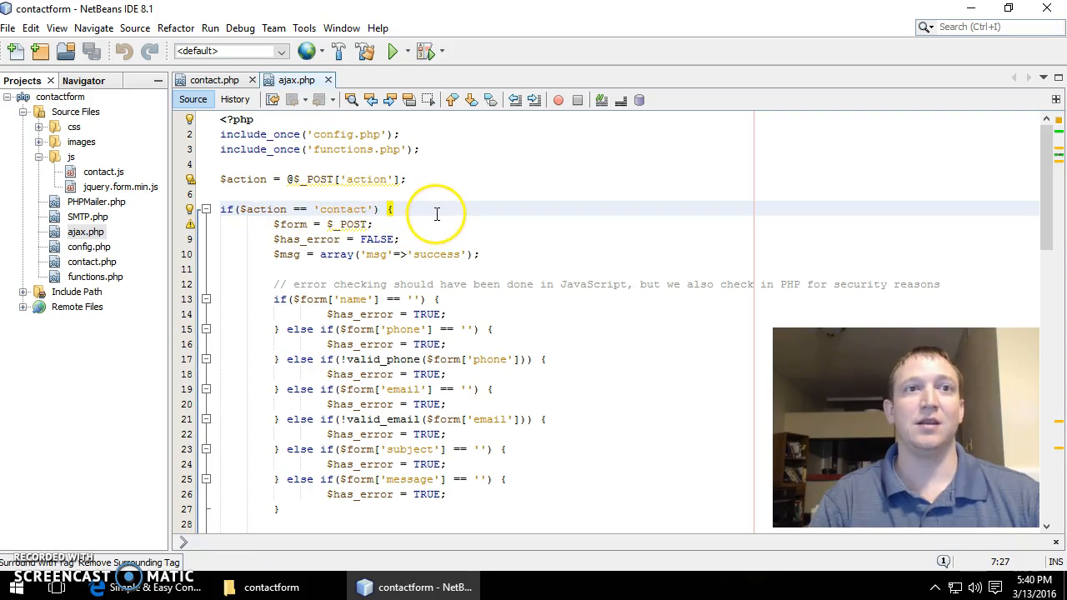
click(390, 208)
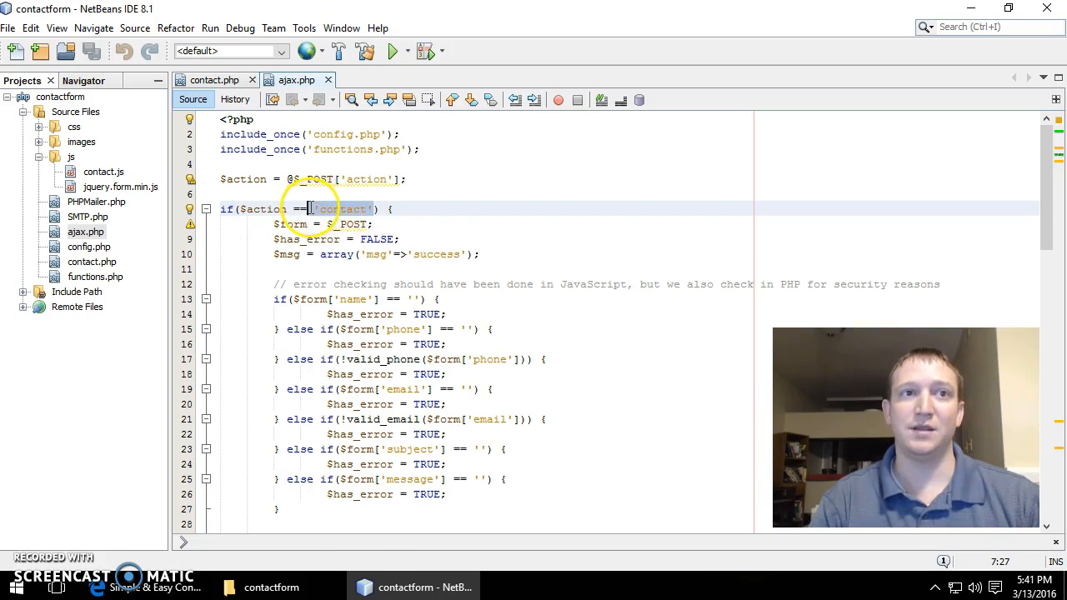
scroll(down, 3)
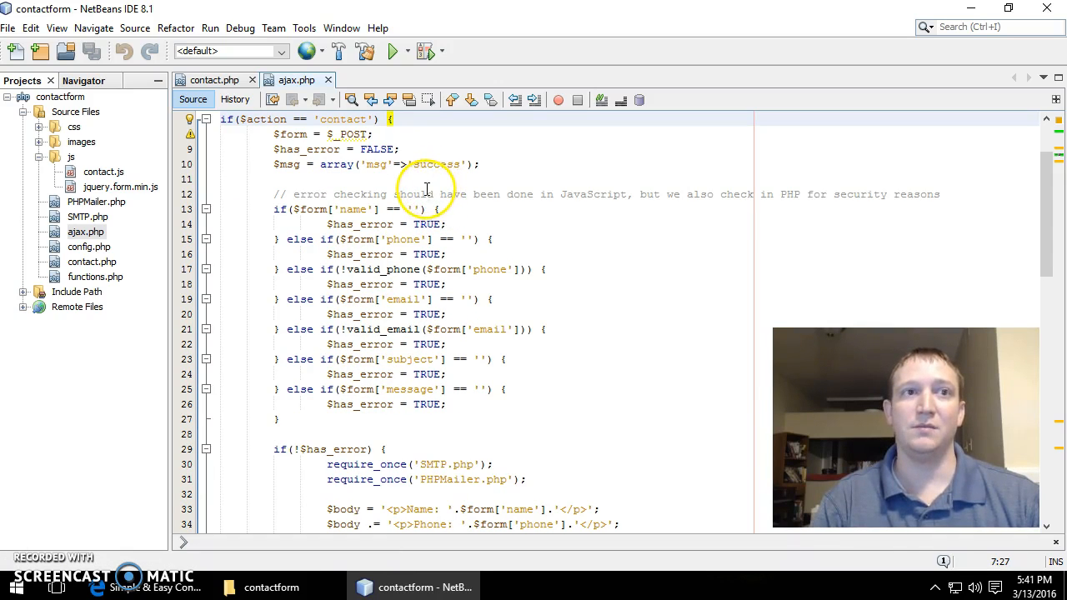
click(460, 211)
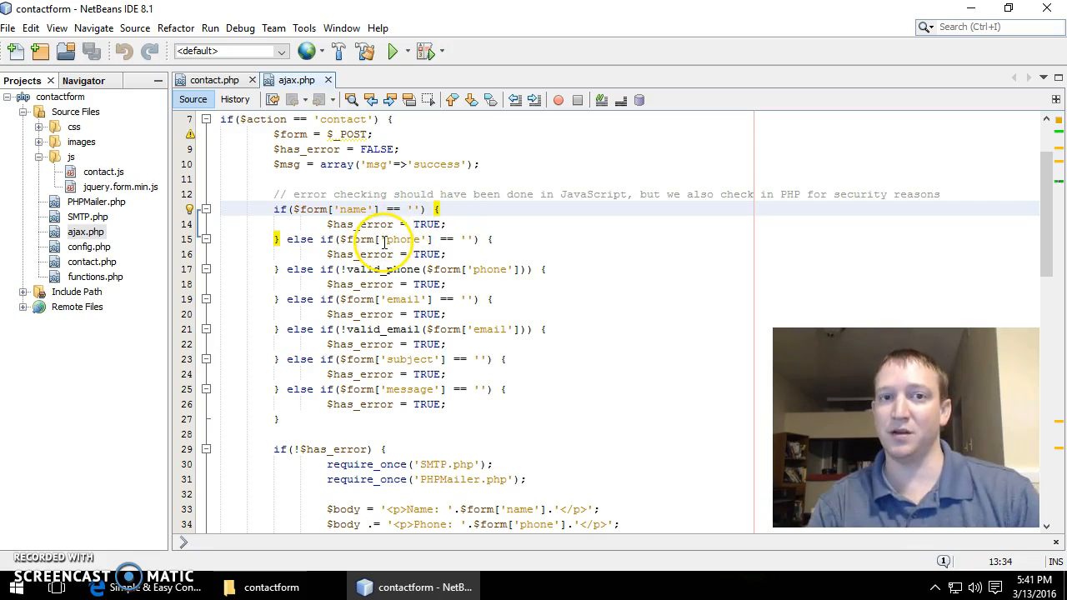
click(320, 211)
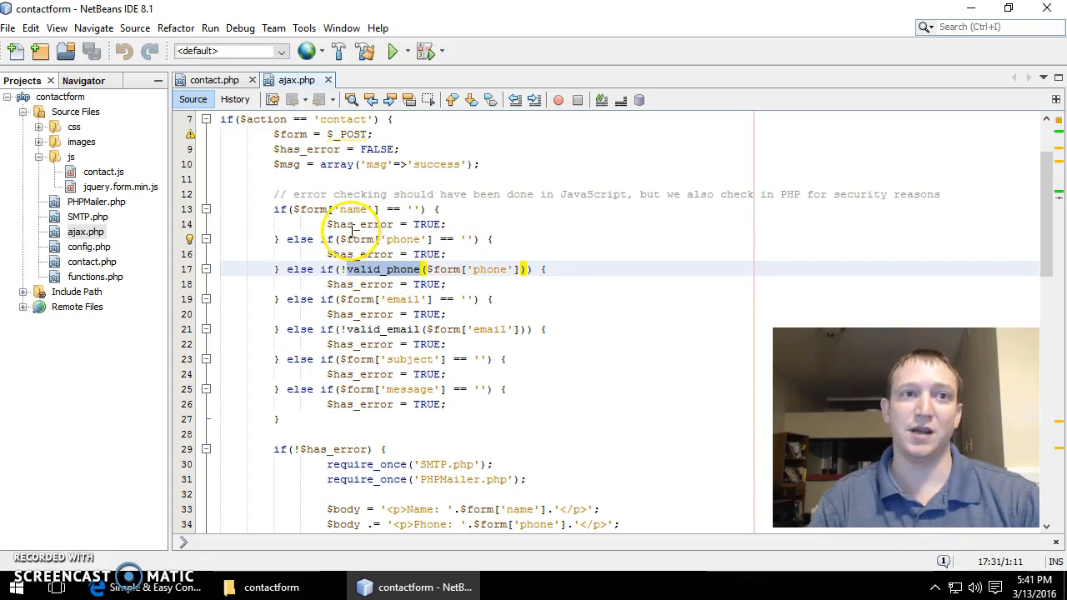
Review the PHPMailer mail-sending code further down ajax.php, highlighting a block of it
scroll(down, 3)
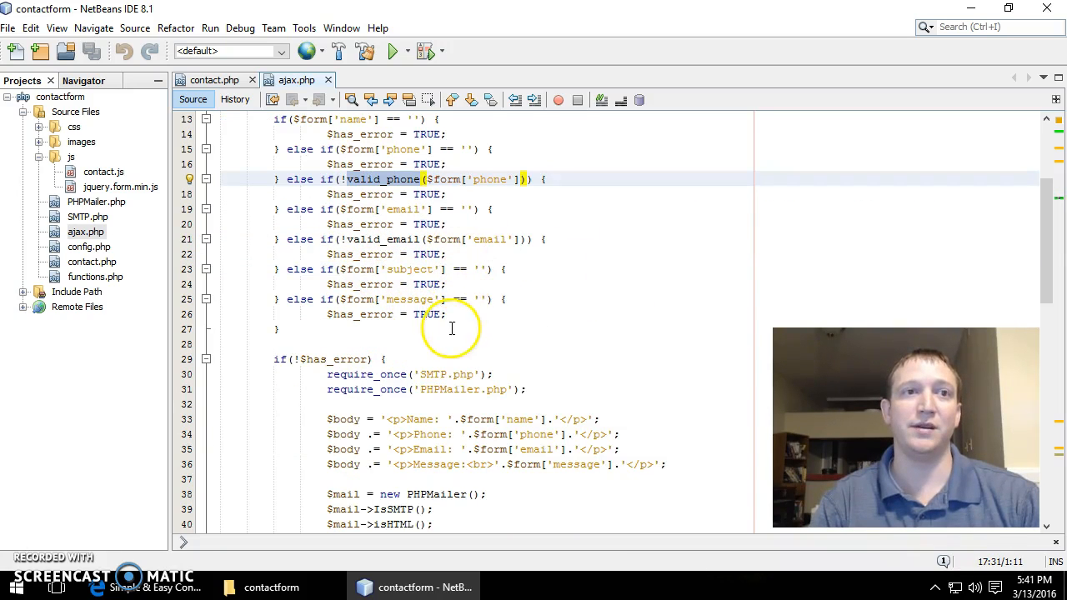
scroll(down, 3)
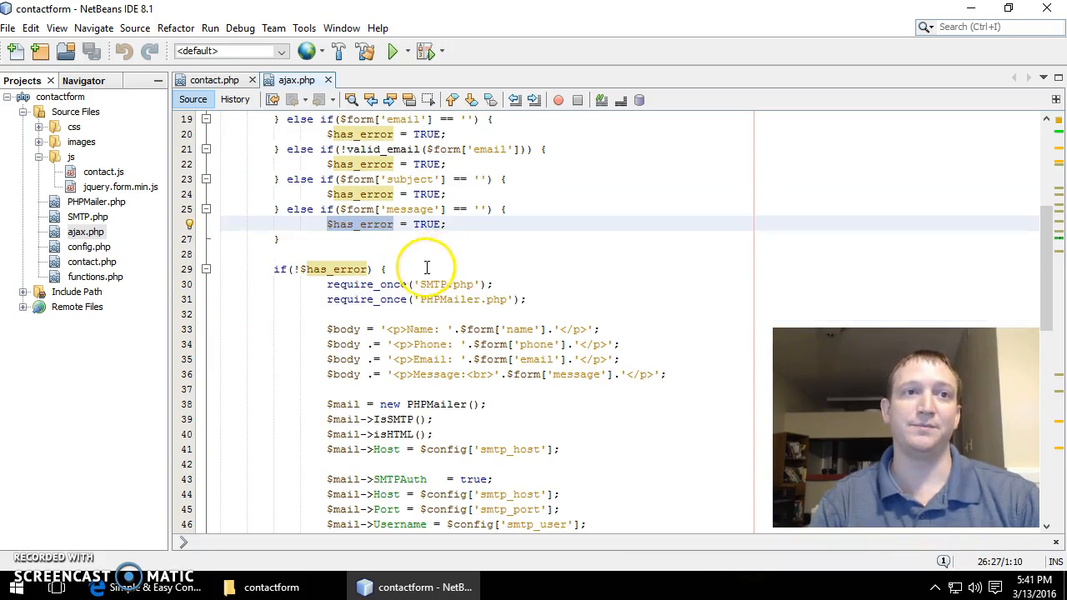
scroll(down, 3)
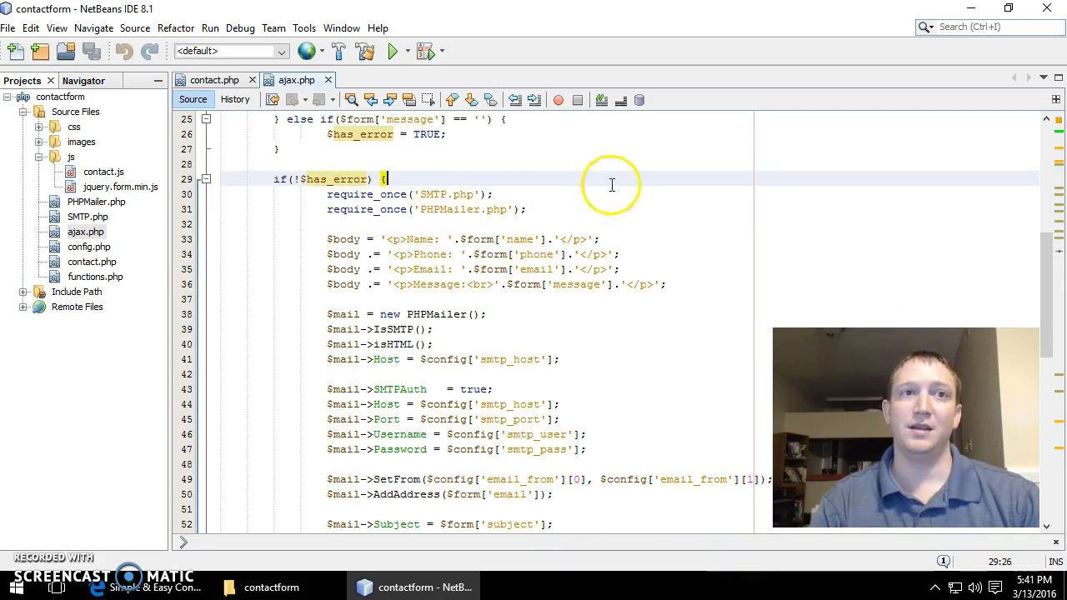
scroll(down, 3)
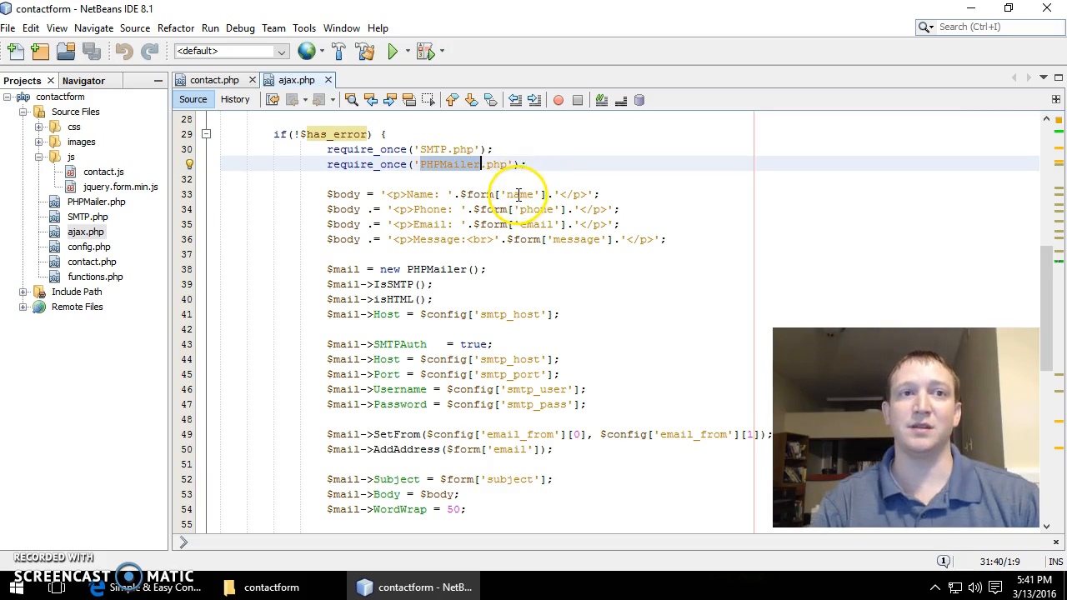
scroll(down, 3)
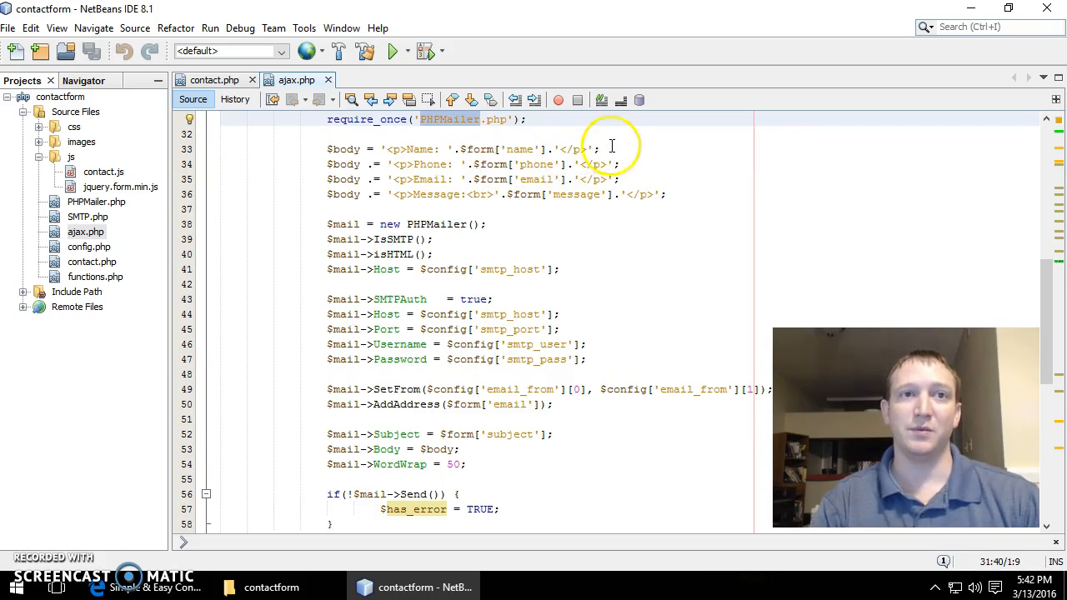
drag(326, 150, 658, 193)
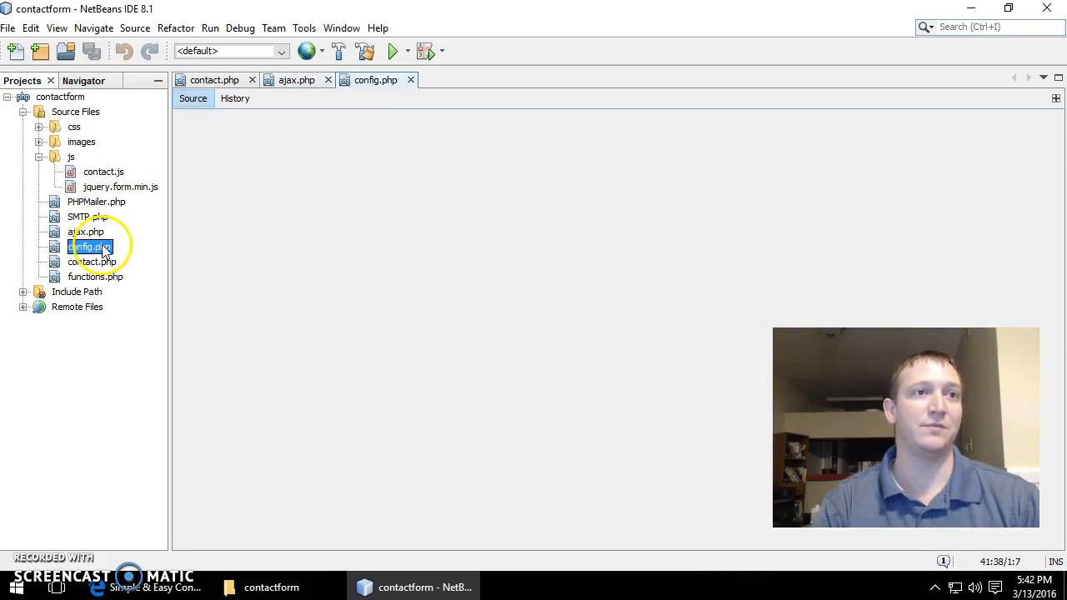
double_click(90, 247)
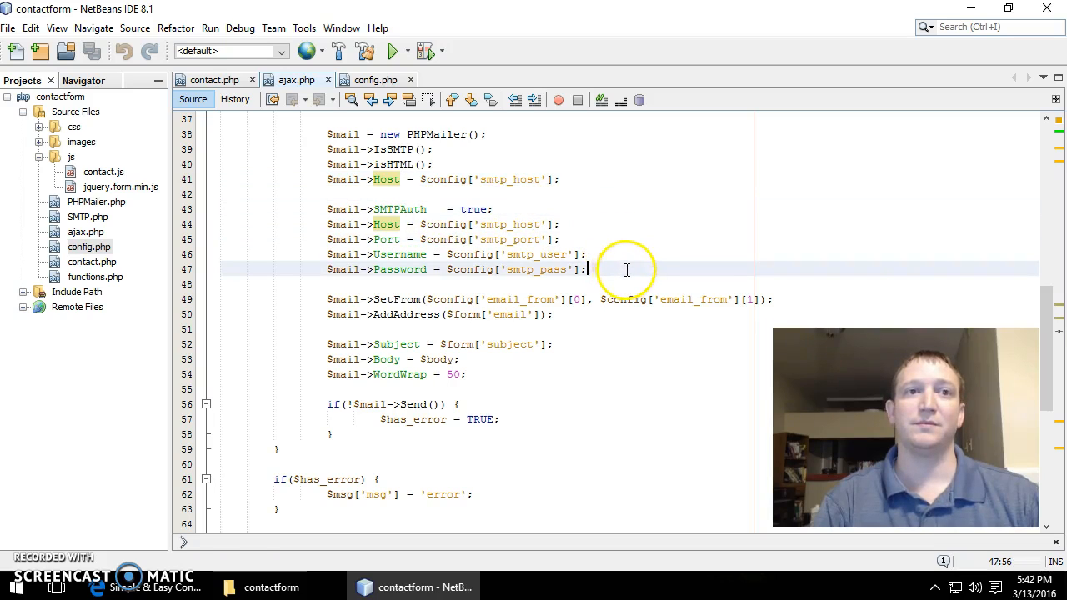
mouse_move(503, 284)
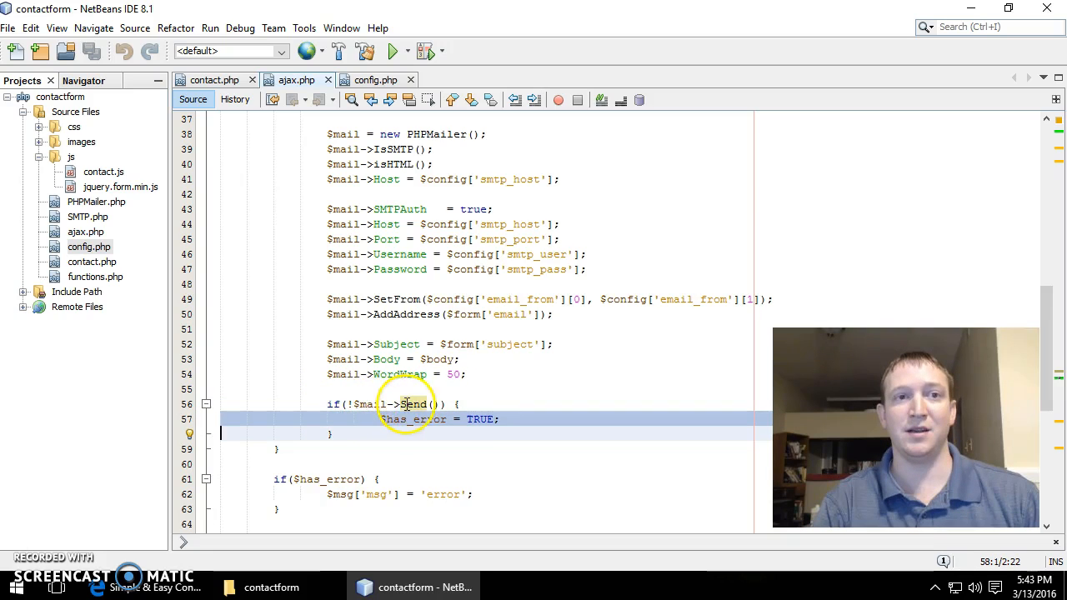
scroll(down, 3)
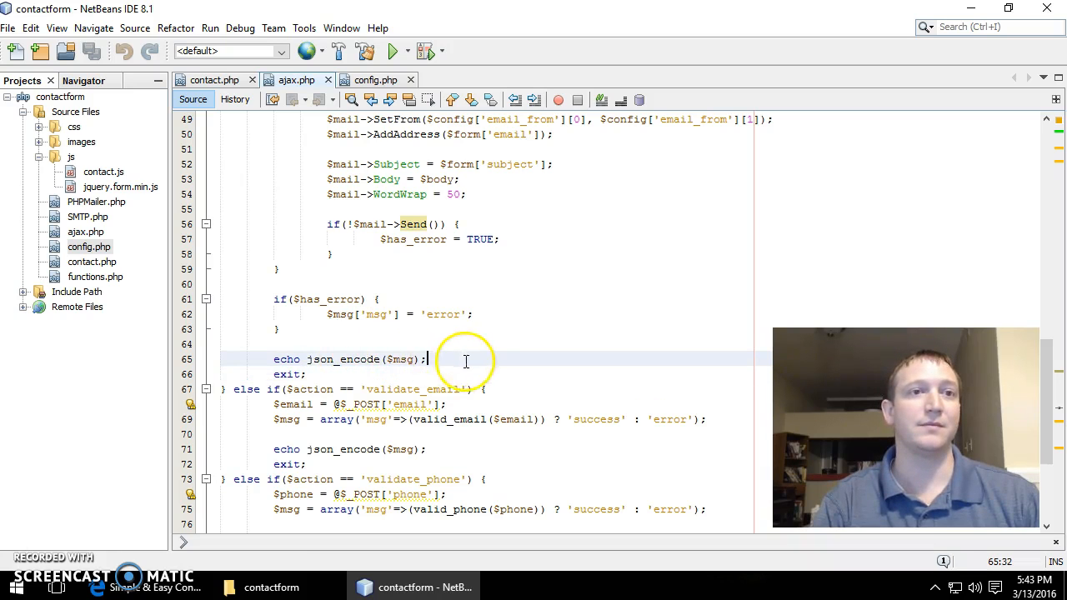
scroll(down, 3)
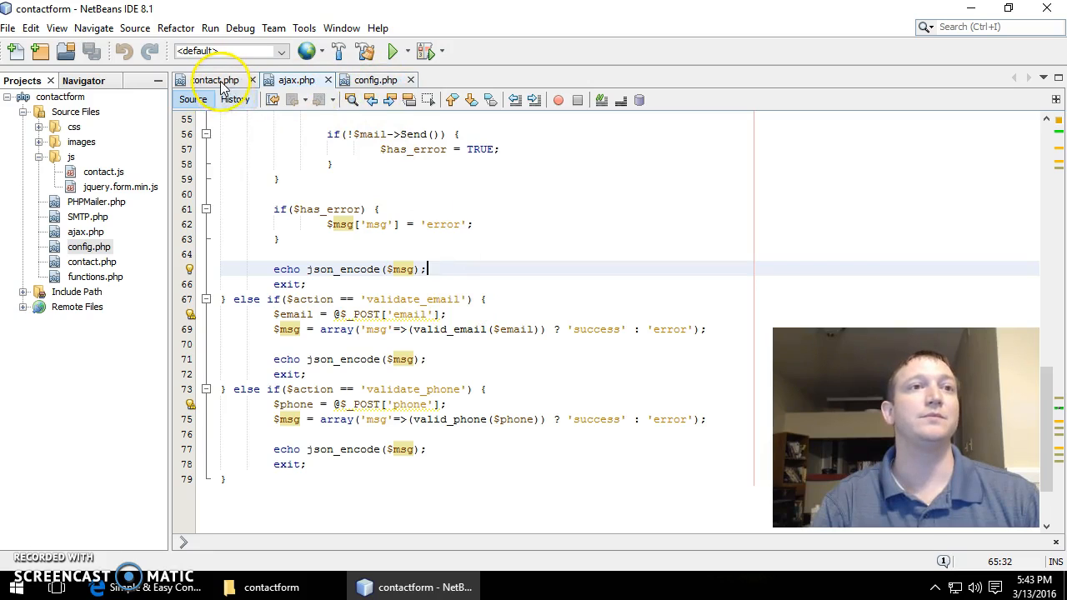
Bring up contact.js and review its ajaxForm submit handler down to validateForm
click(215, 80)
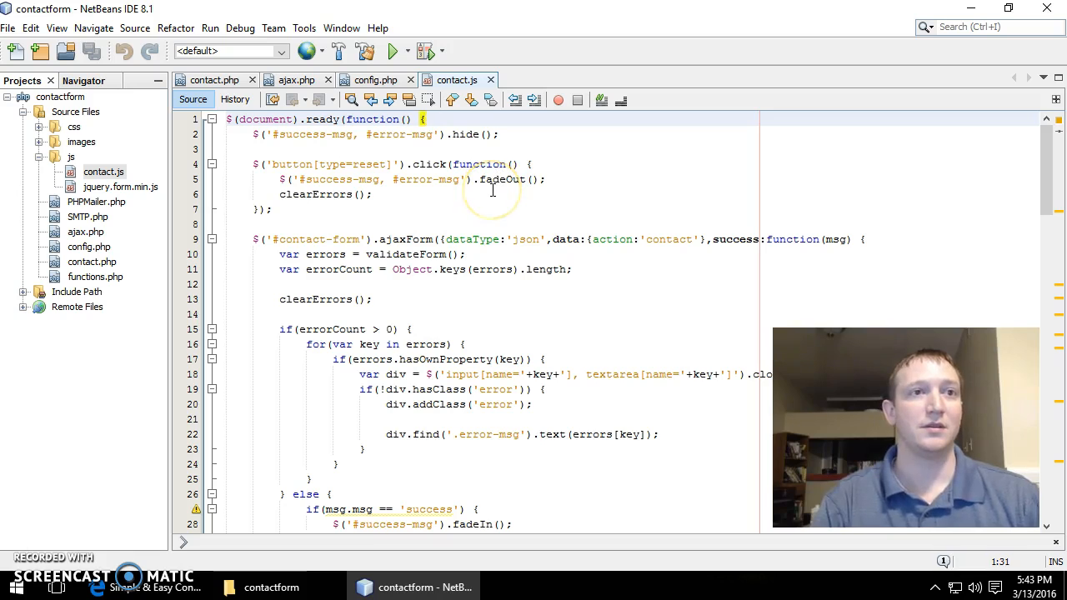
scroll(down, 3)
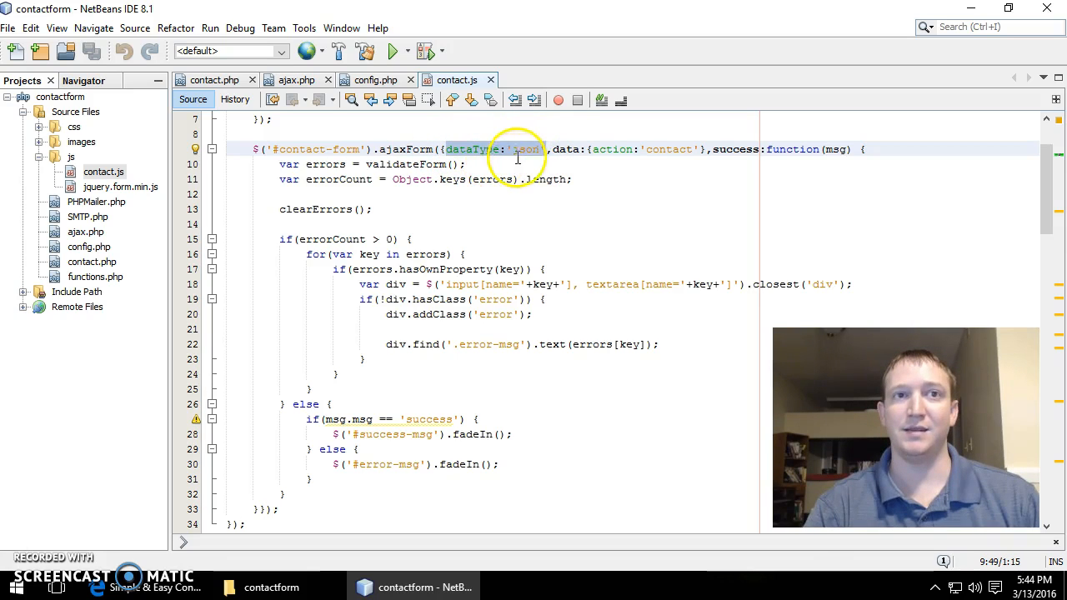
mouse_move(587, 243)
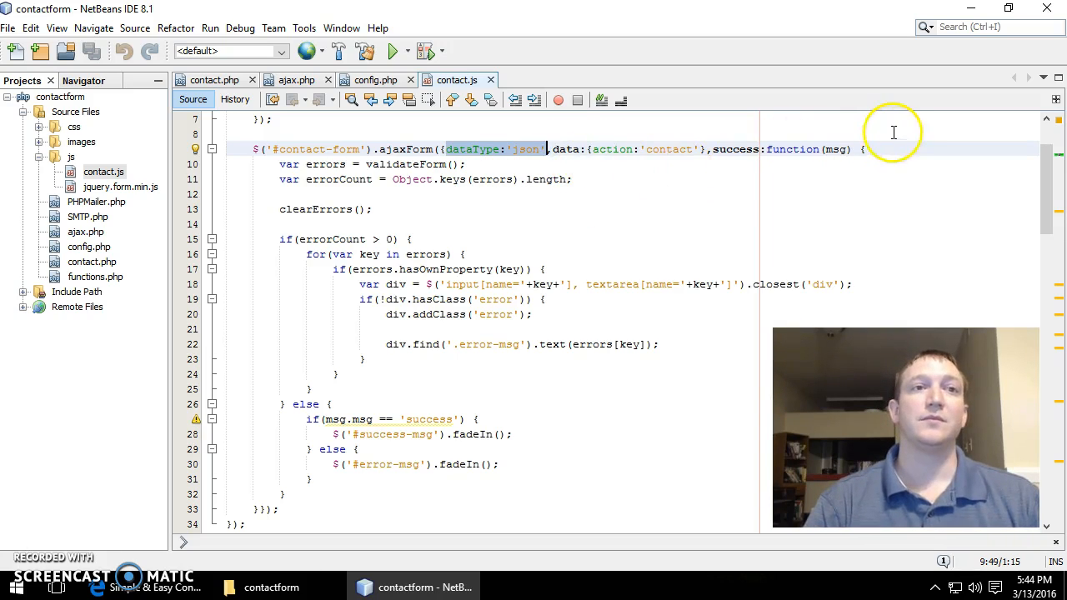
scroll(down, 3)
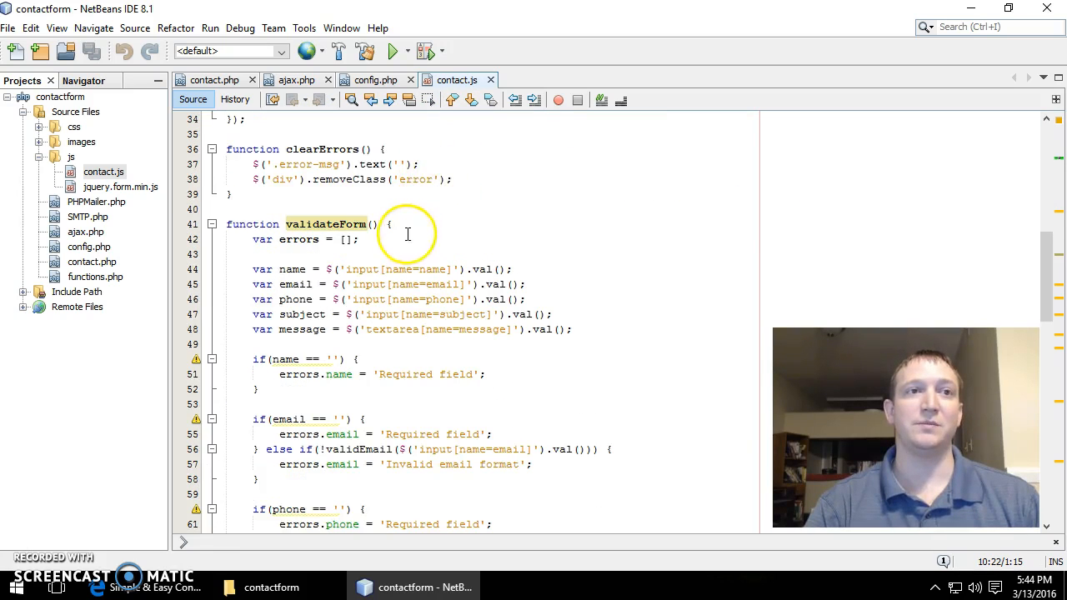
Review the validateForm checks in contact.js
scroll(down, 3)
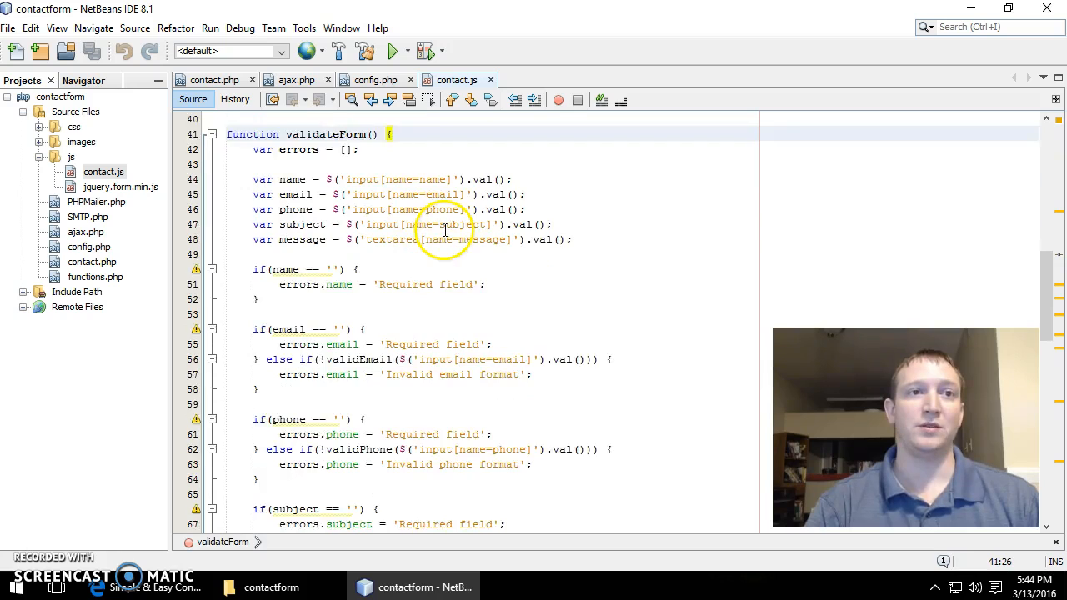
scroll(down, 3)
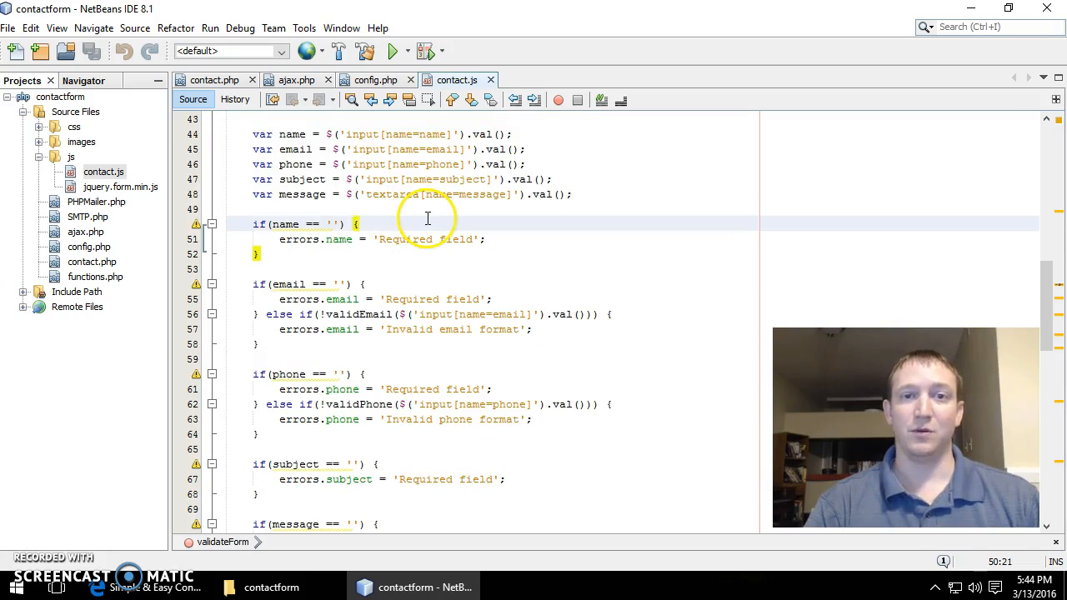
scroll(down, 3)
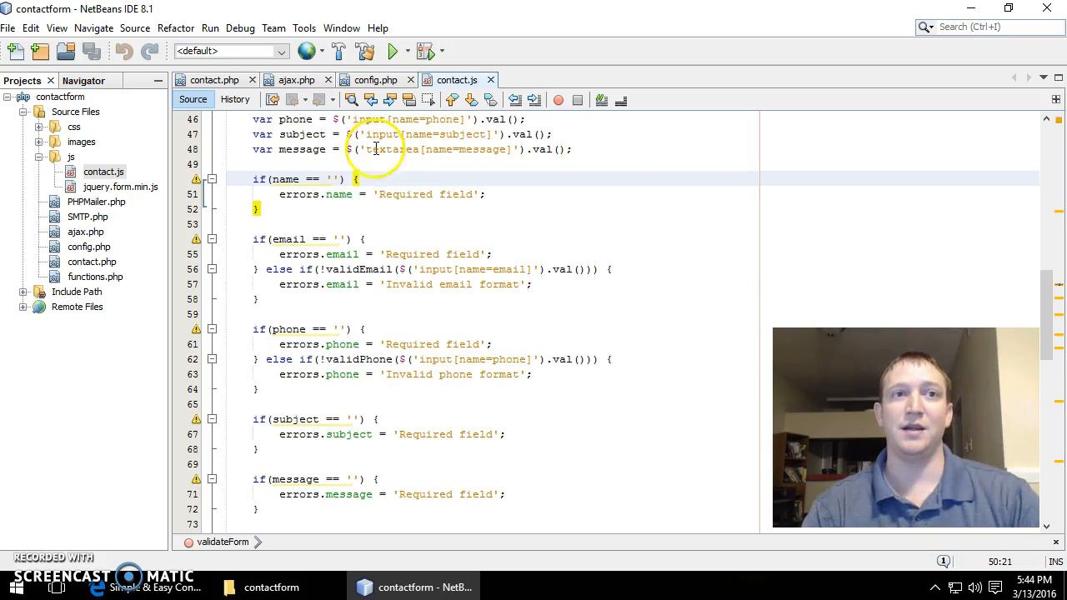
mouse_move(375, 200)
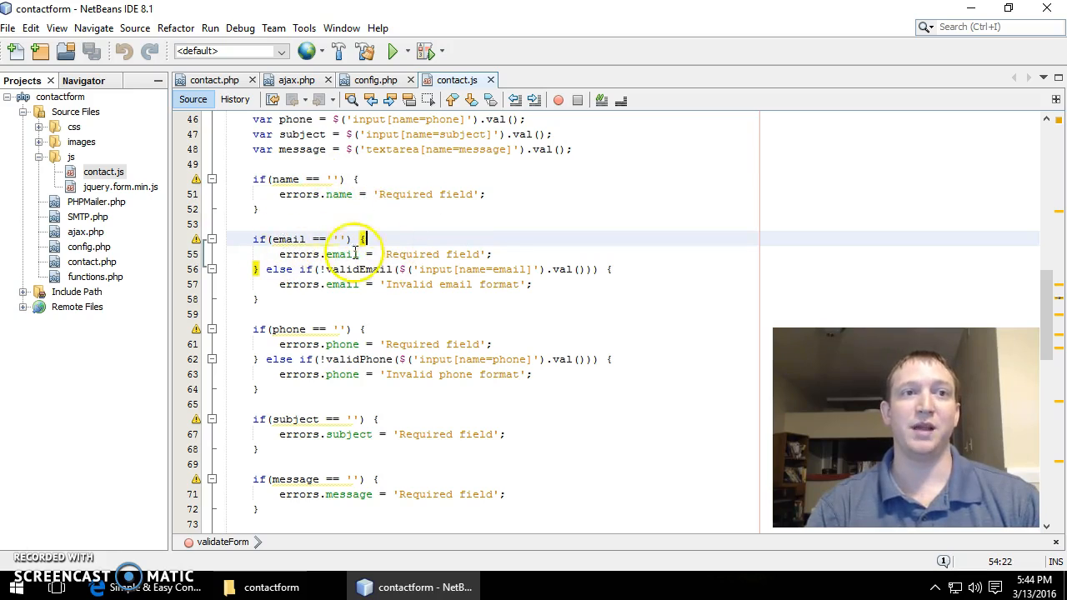
mouse_move(427, 217)
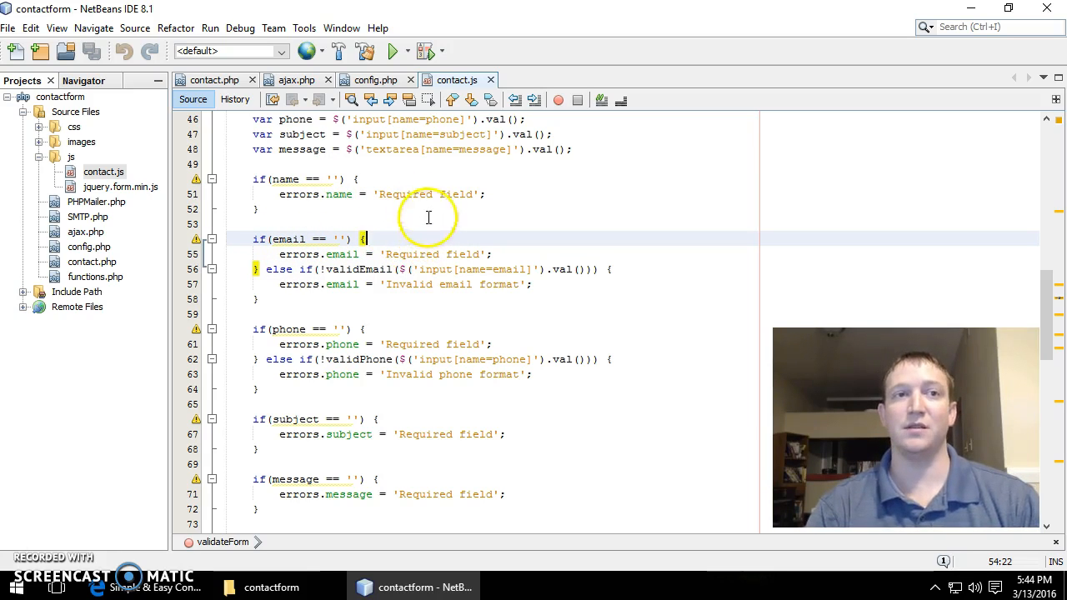
double_click(426, 194)
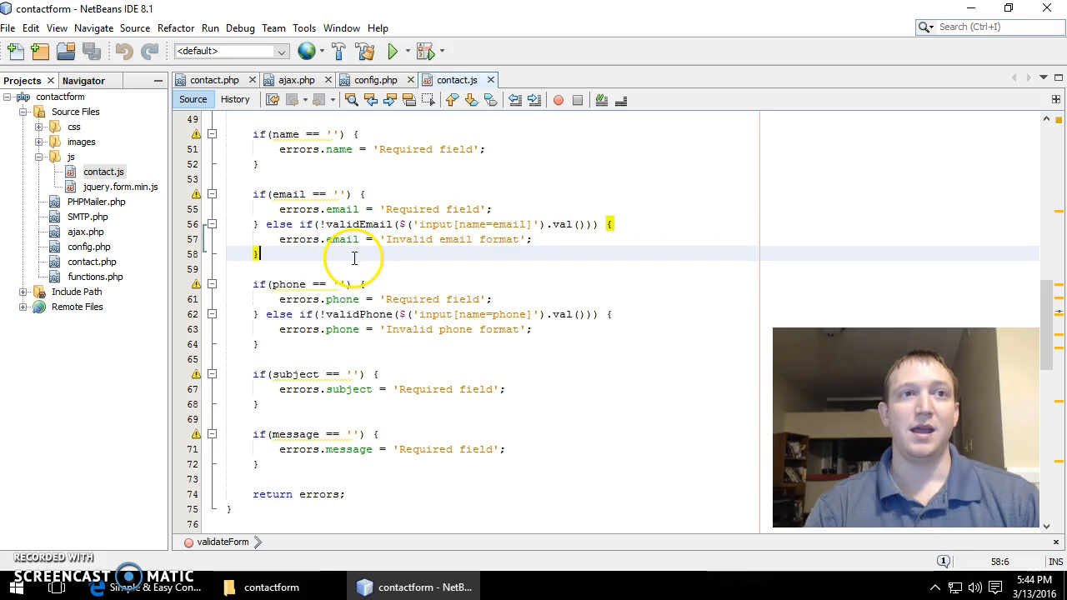
scroll(down, 3)
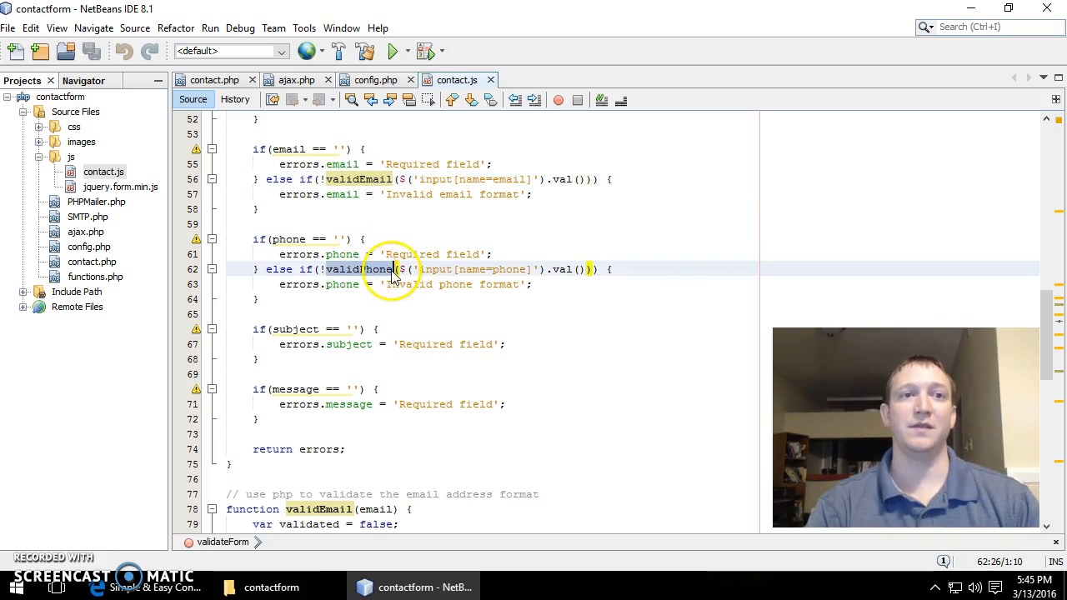
scroll(down, 3)
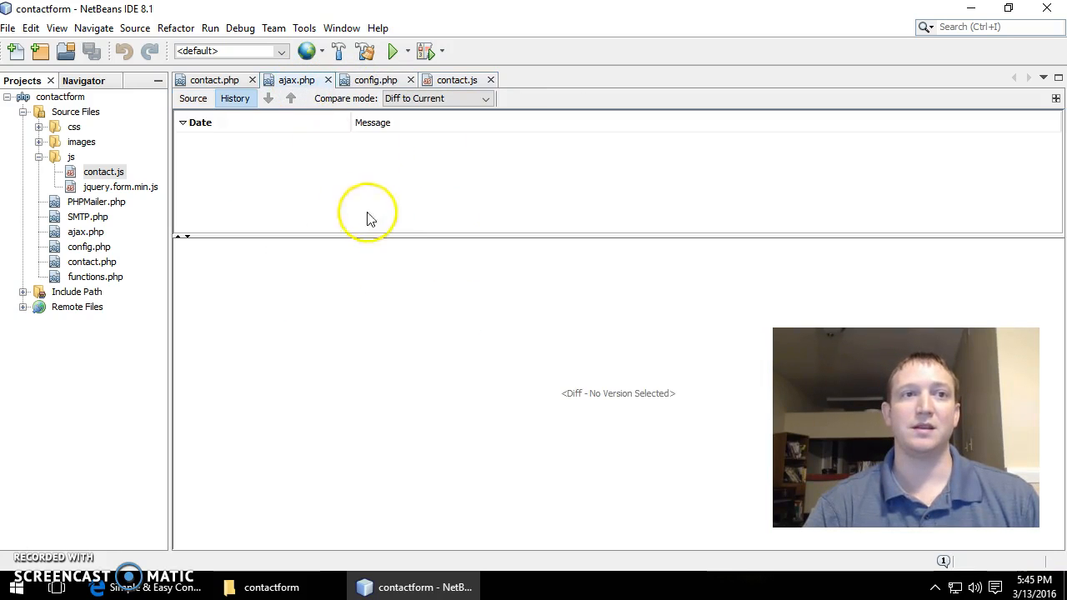
Return to ajax.php's source, mark the valid_email call and select functions.php in the project
click(194, 99)
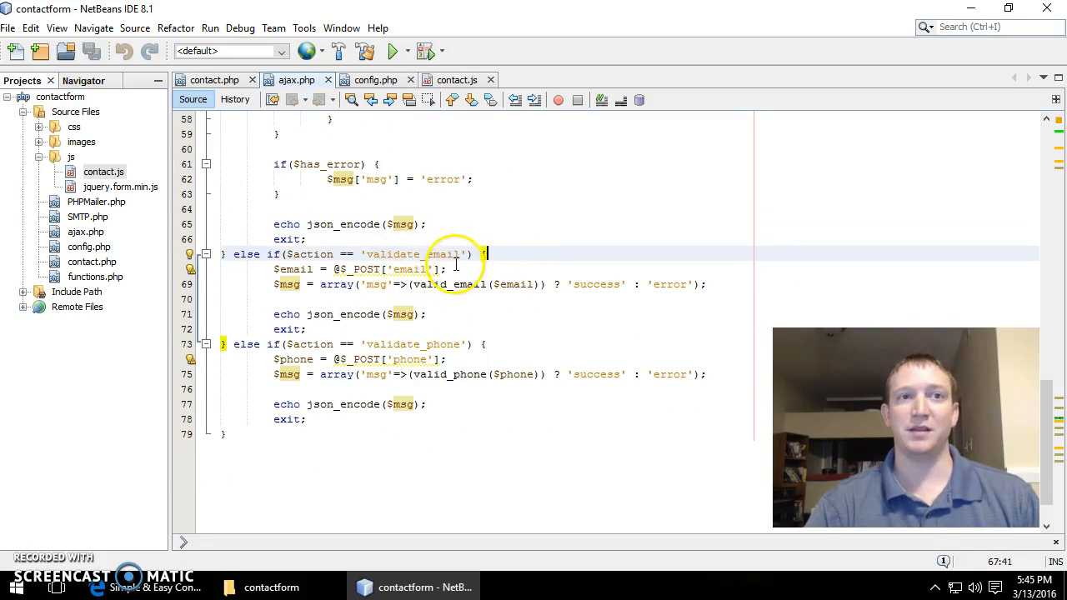
double_click(392, 254)
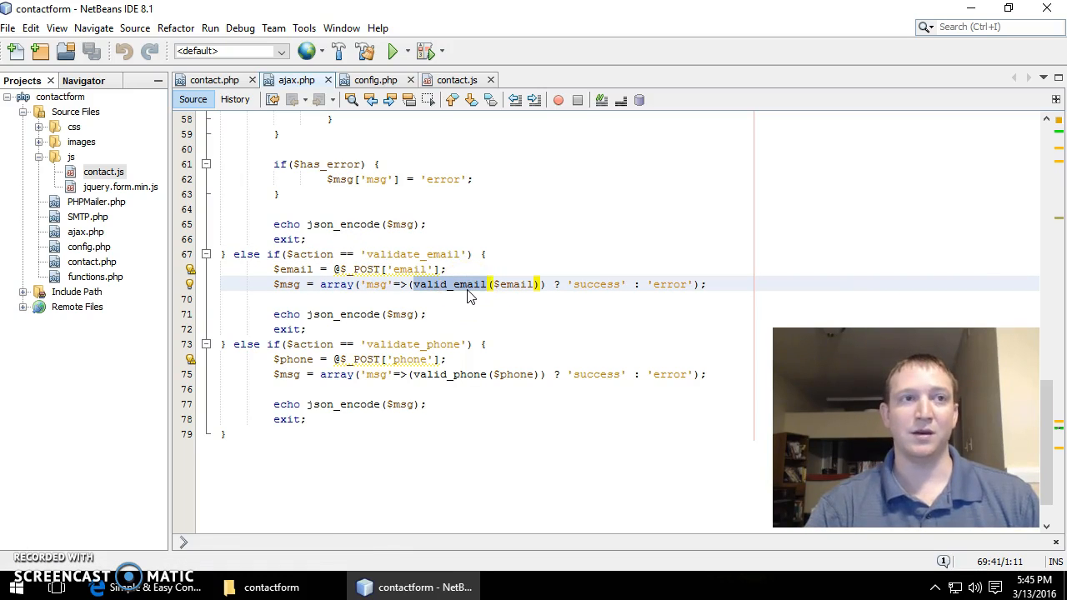
click(95, 277)
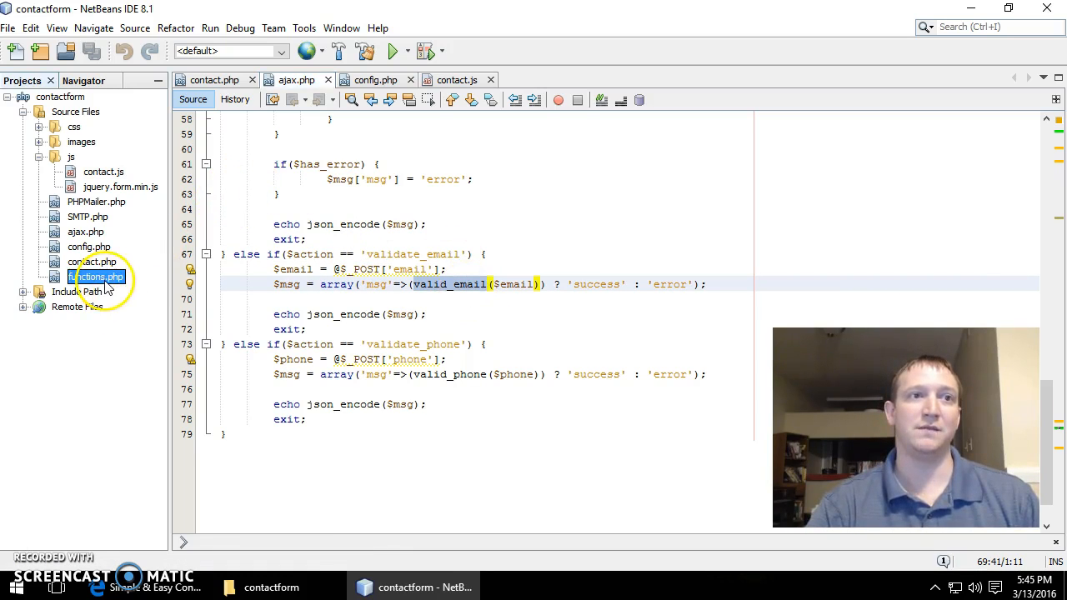
Load functions.php in a tab, then go back to contact.js's ajaxForm error-handling loop
double_click(97, 277)
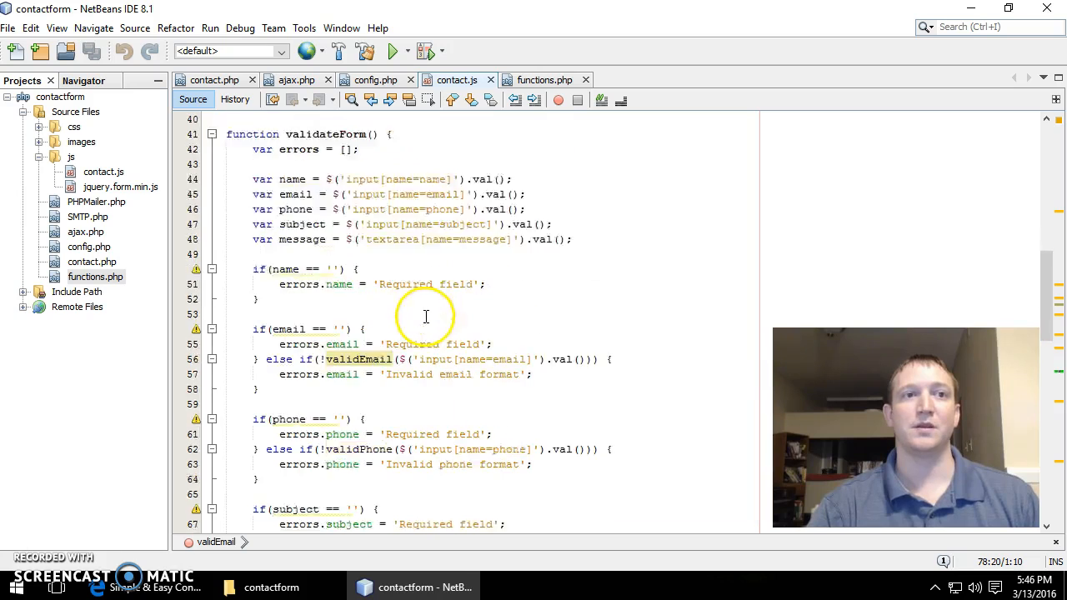
scroll(down, 3)
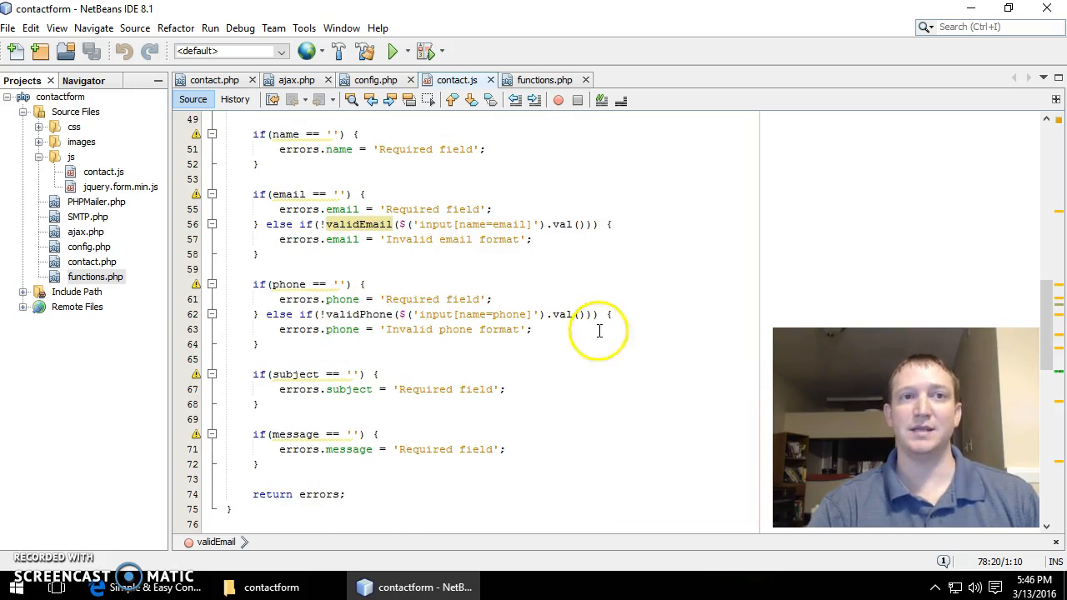
scroll(up, 3)
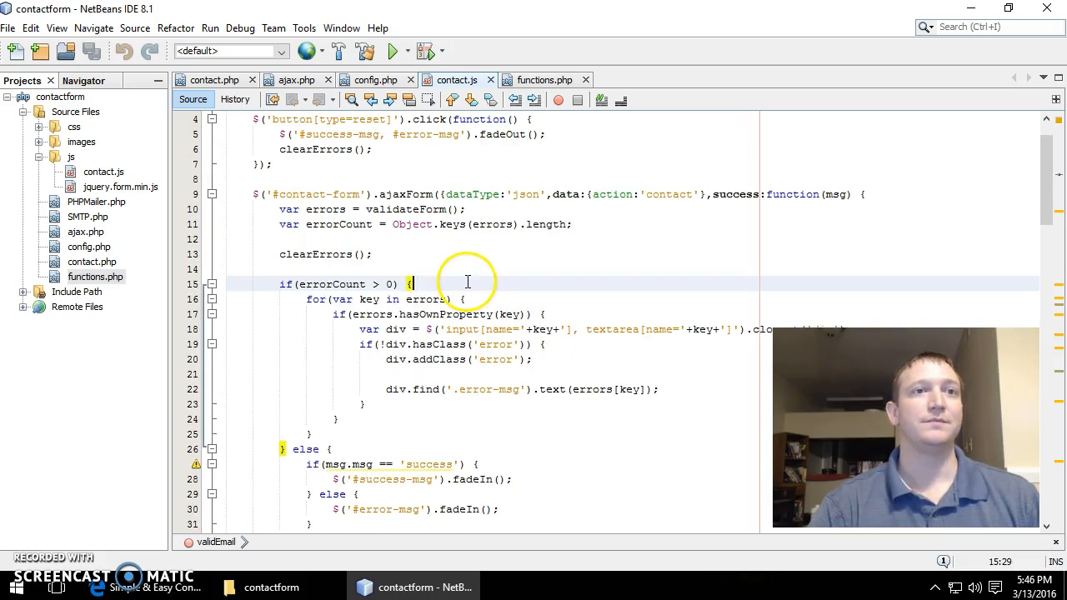
Review the errorCount loop and success/error message branches of the ajaxForm callback
scroll(down, 3)
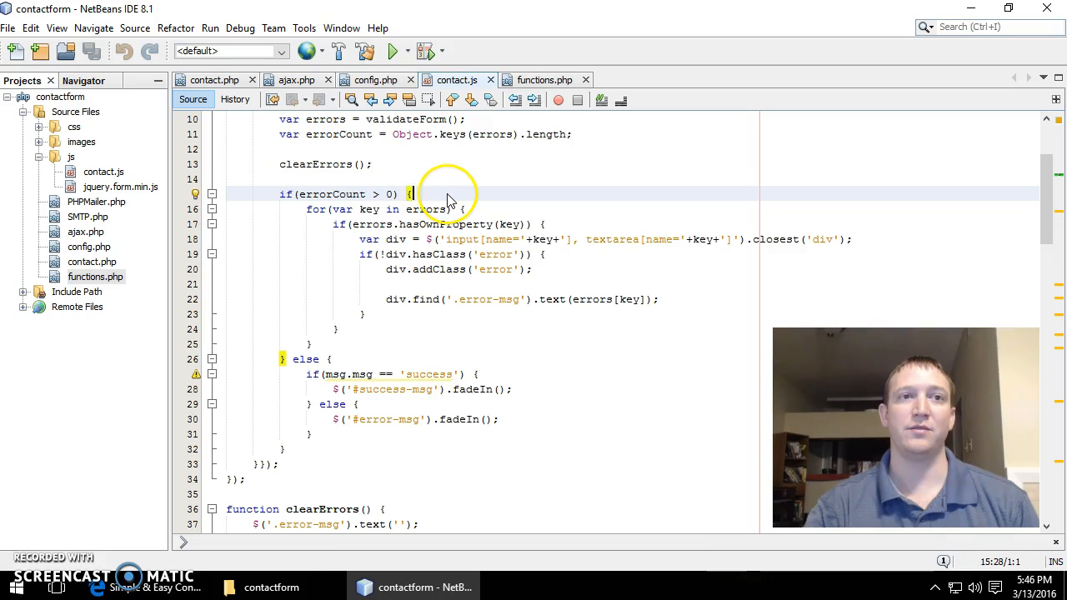
mouse_move(547, 334)
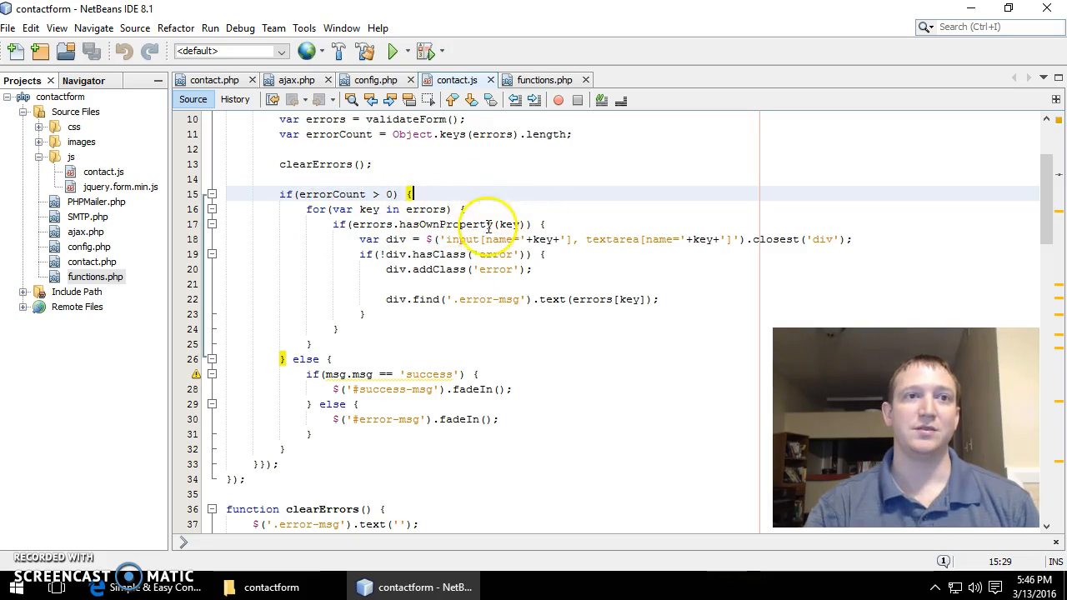
mouse_move(460, 316)
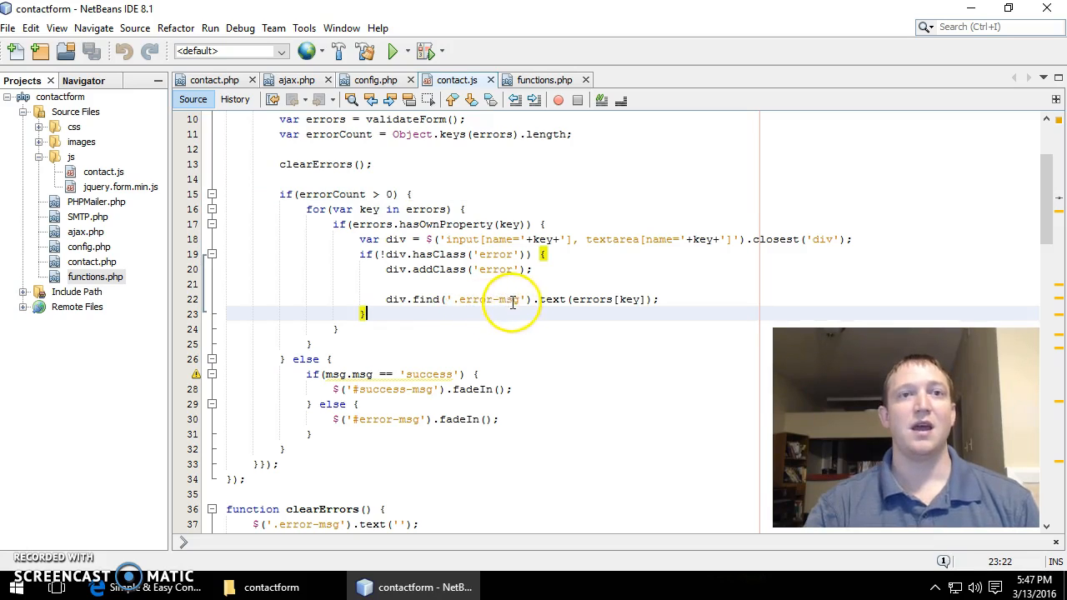
mouse_move(553, 300)
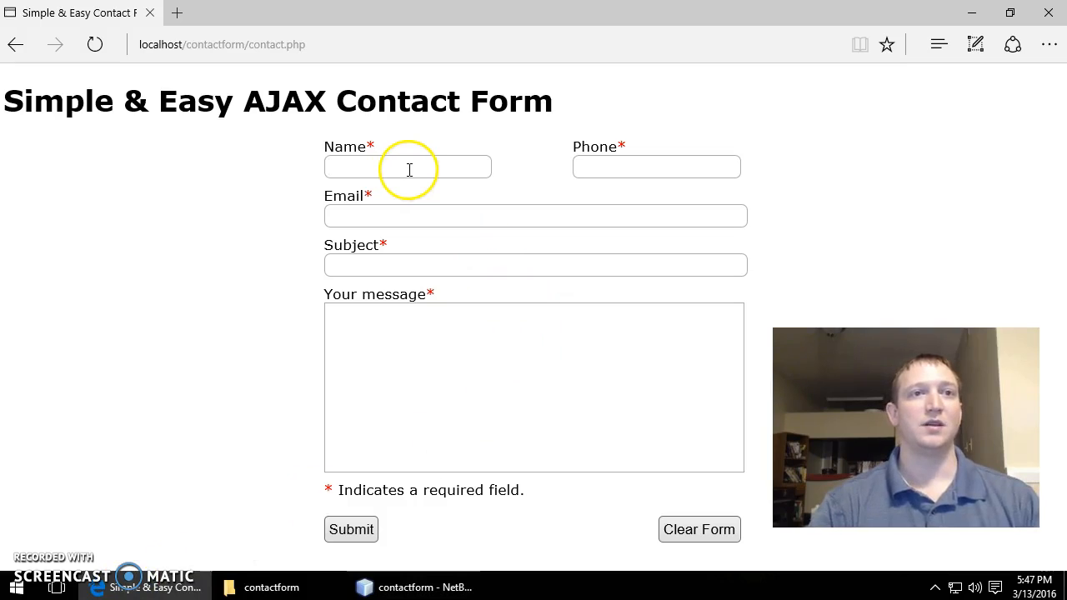
Submit the empty form for errors, then enter Cody as Name and invalid text ef in Phone
click(350, 530)
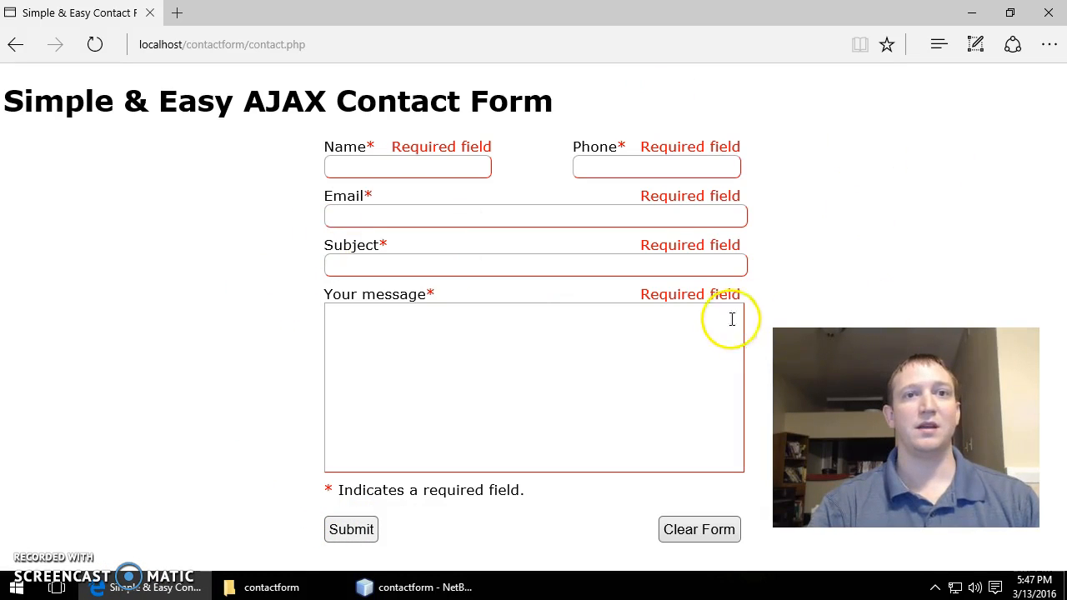
click(407, 167)
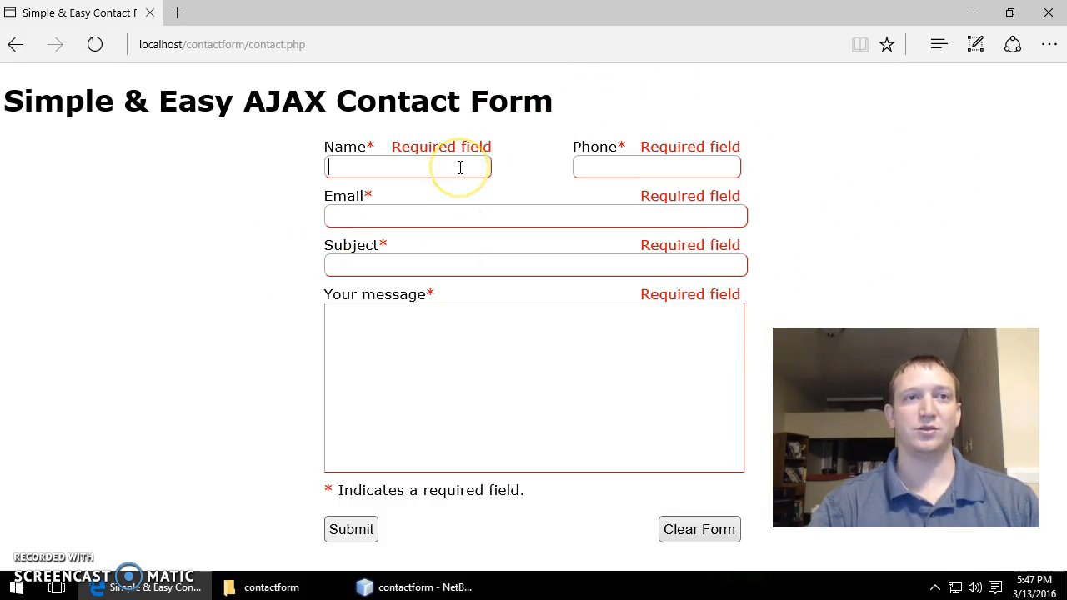
click(407, 167)
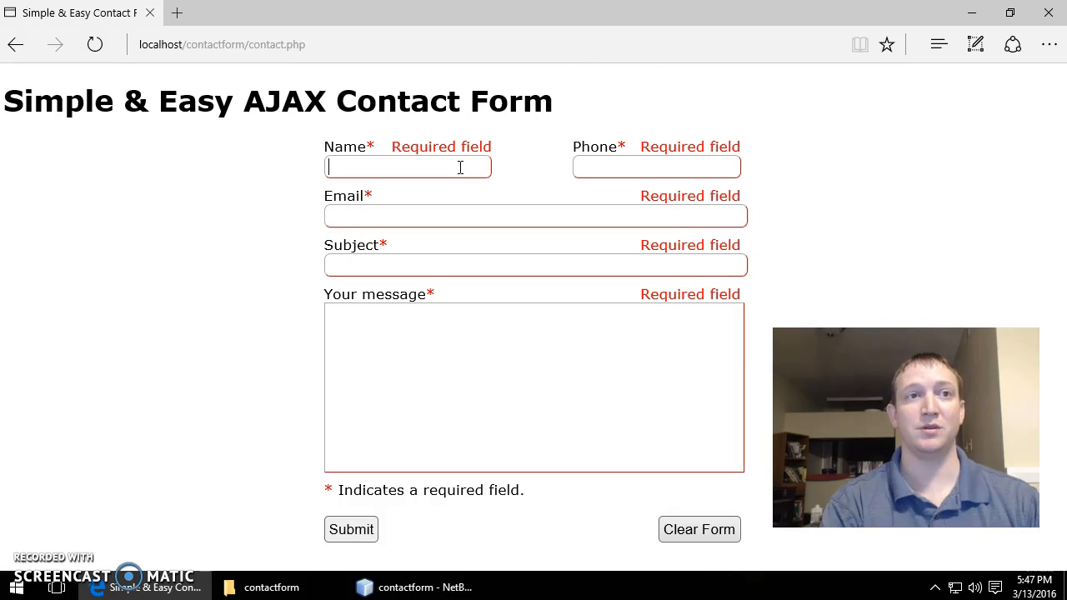
text(Cody)
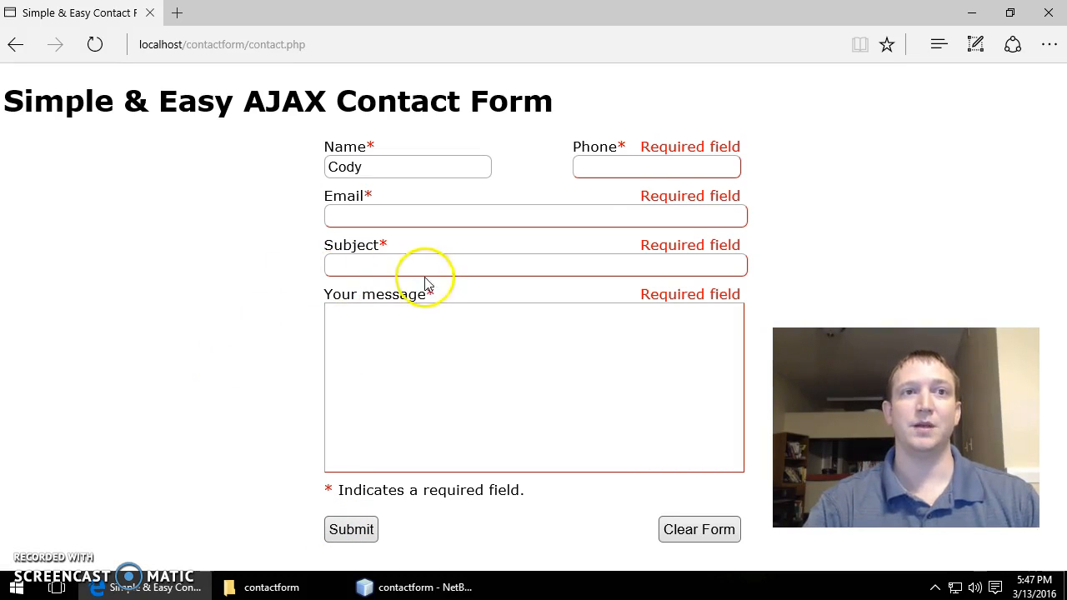
text(efef)
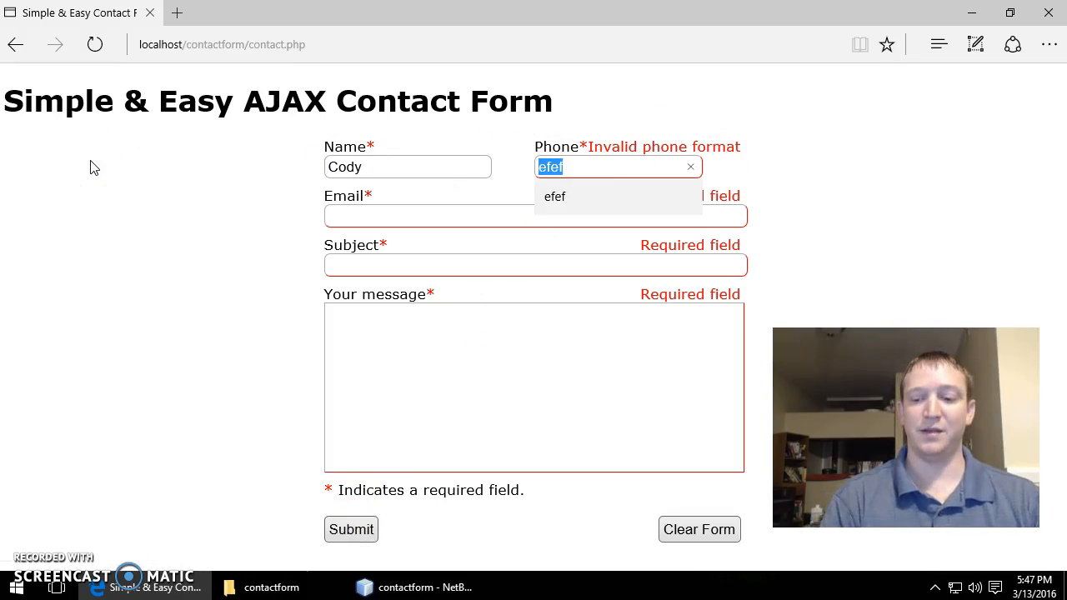
Replace the phone entry with a valid 918-555 number so the format error clears
text(918)
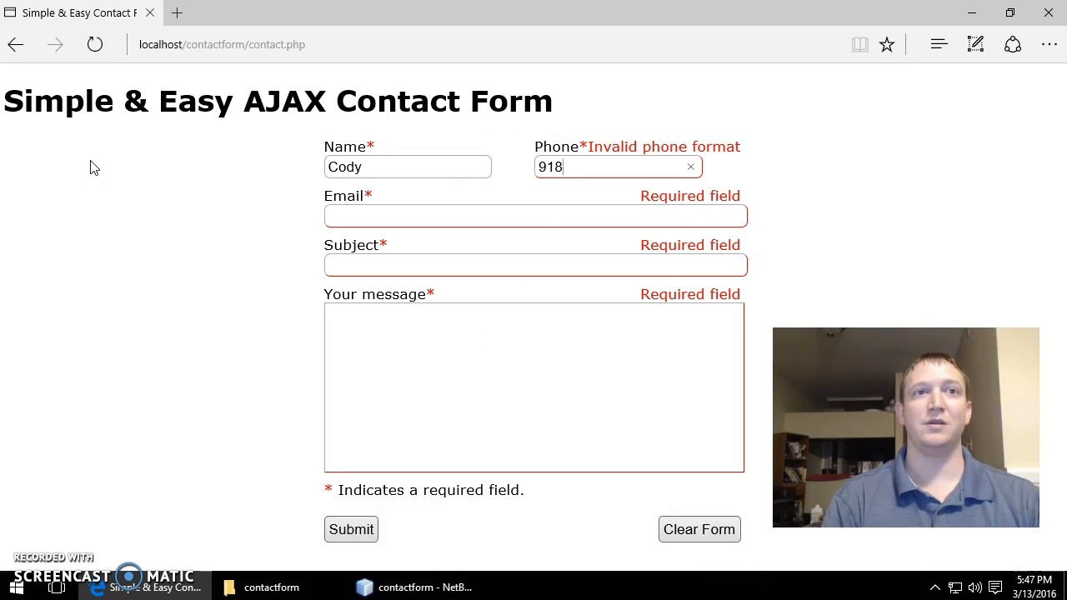
text(5555555)
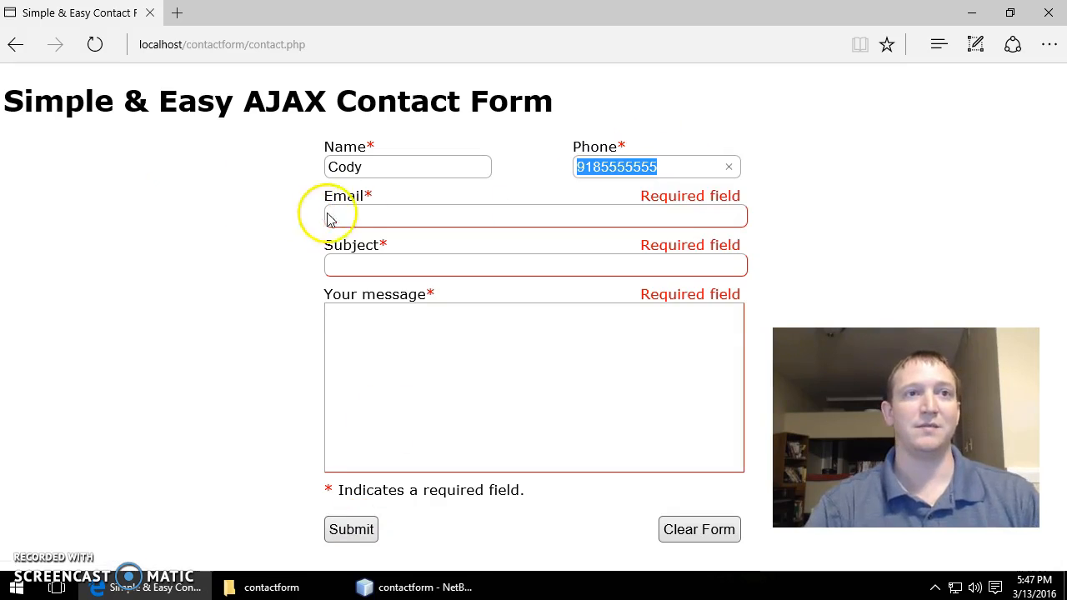
Enter youremail@email in the Email field so it gets flagged as an invalid format
click(533, 216)
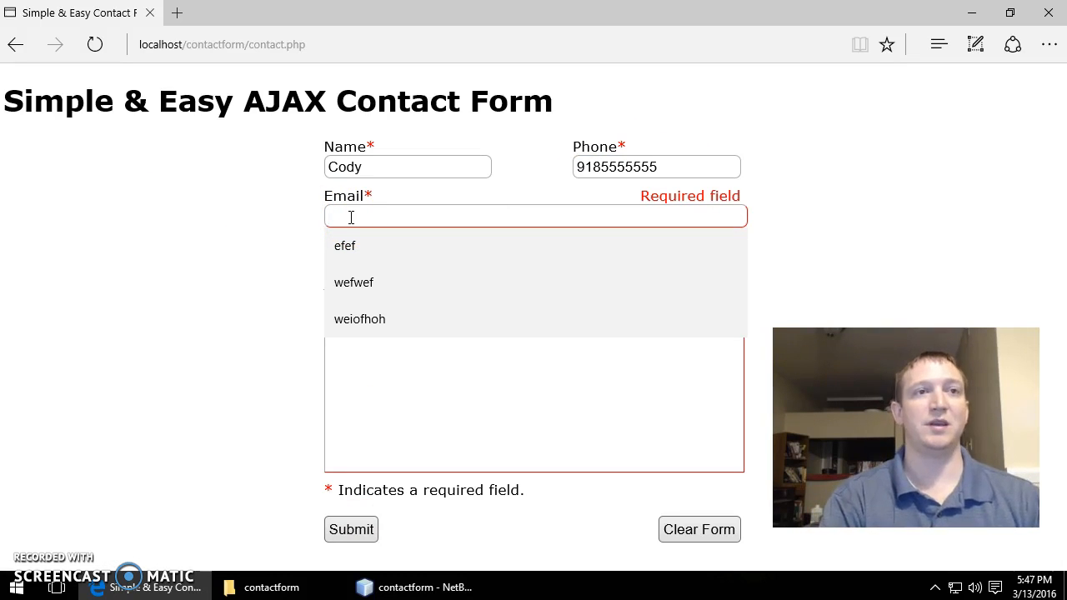
text(your)
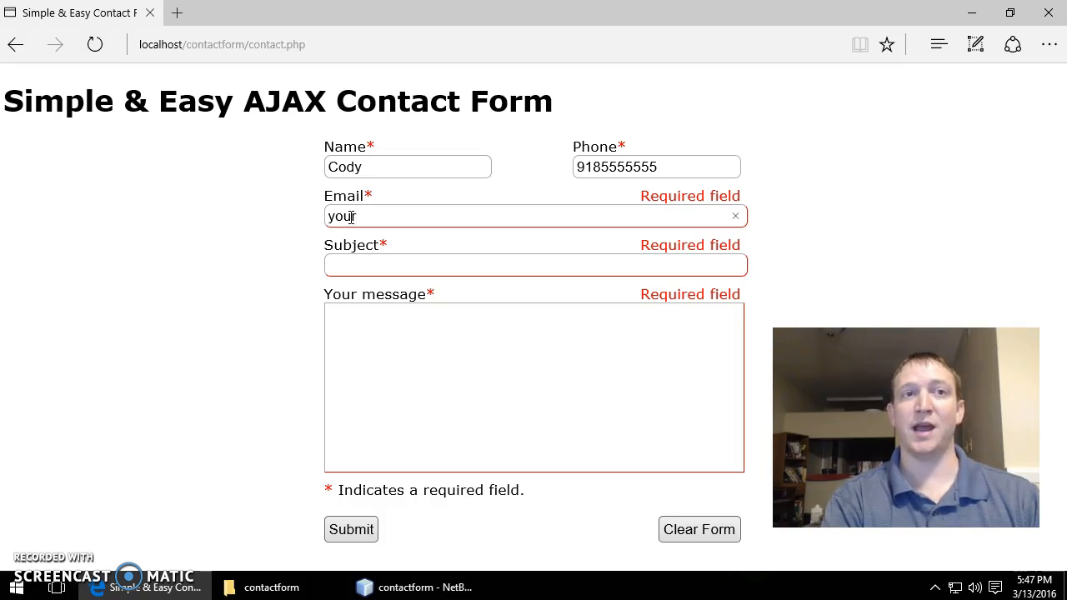
text(email@email)
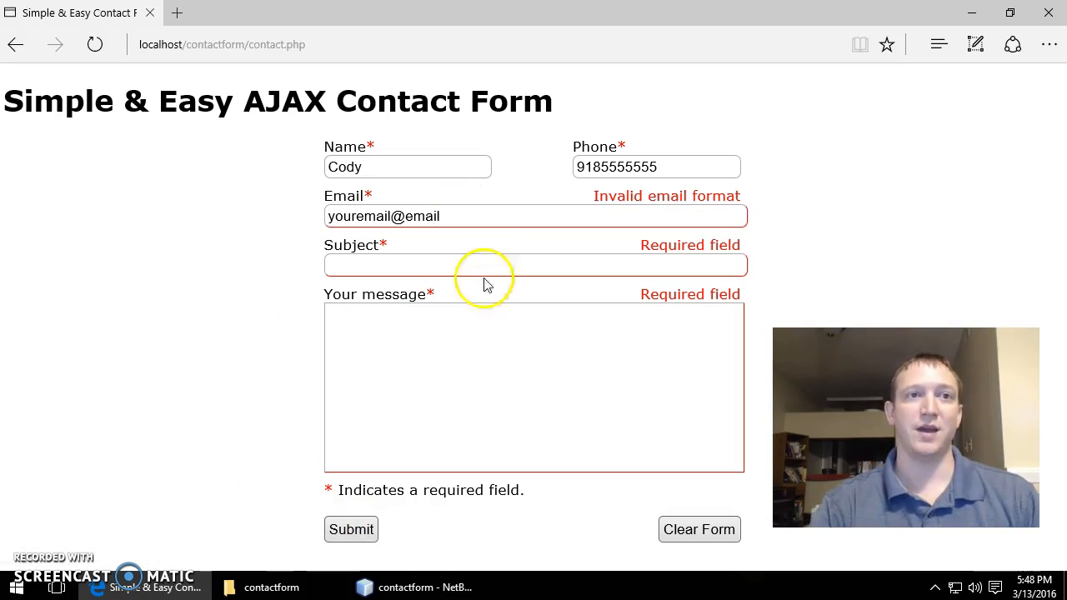
click(533, 217)
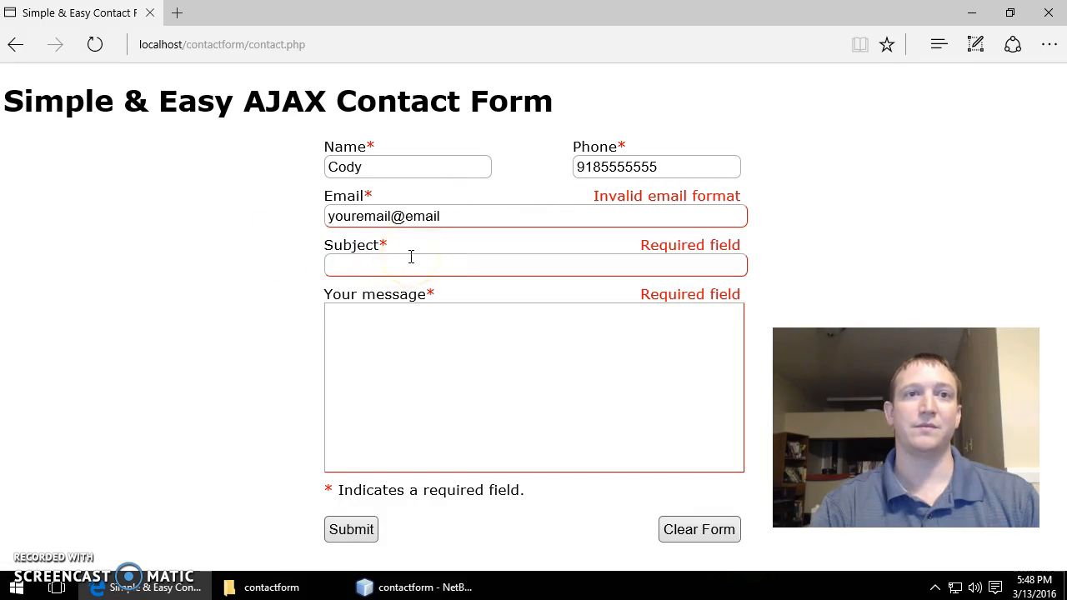
mouse_move(170, 537)
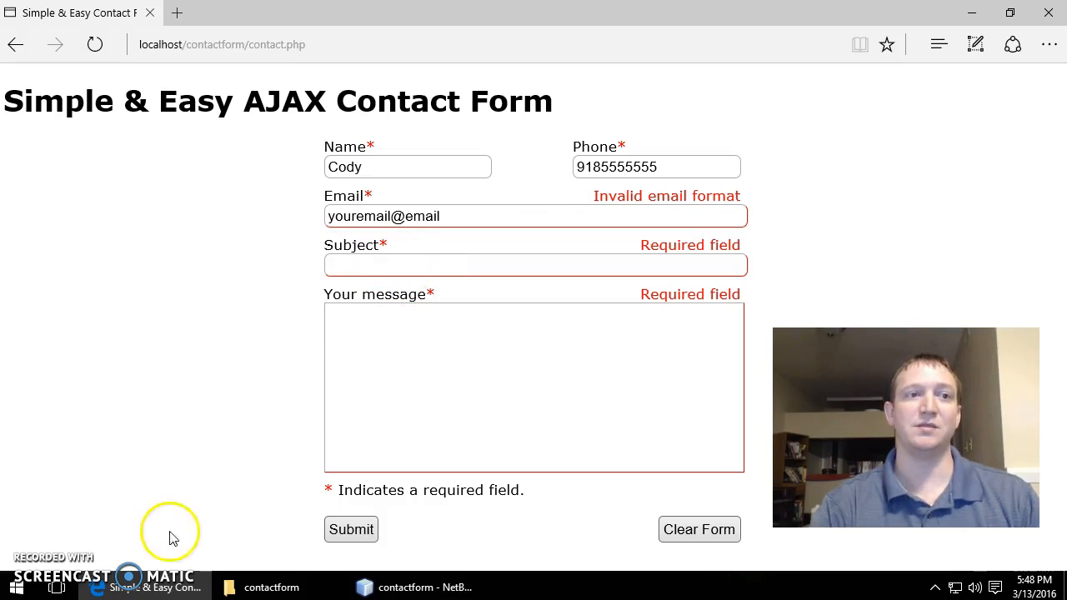
mouse_move(150, 587)
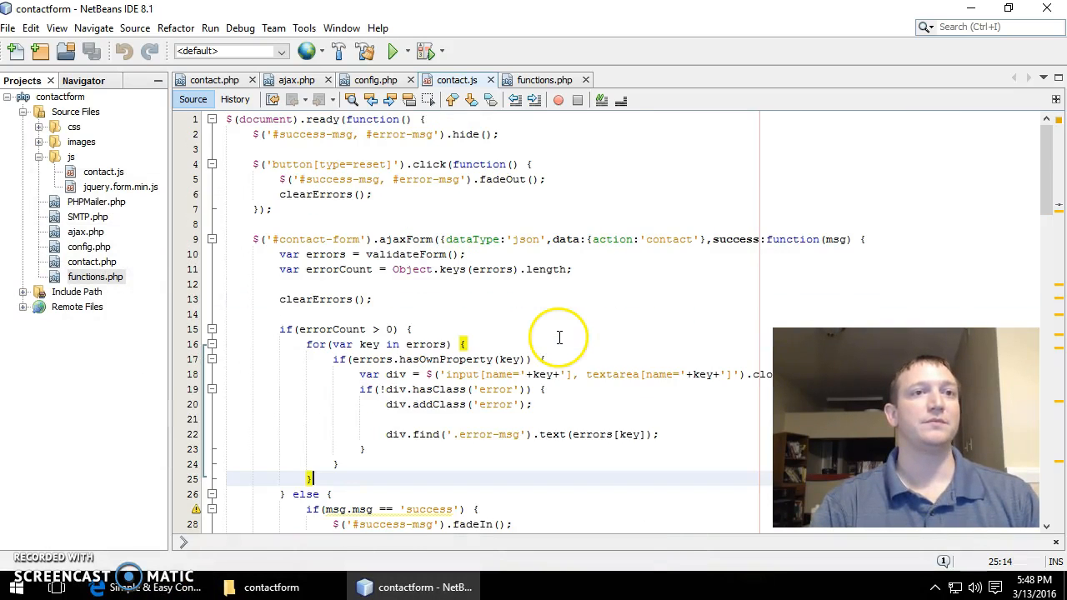
Pick out '#error-msg' and select the success-or-error fadeIn block in contact.js
scroll(down, 3)
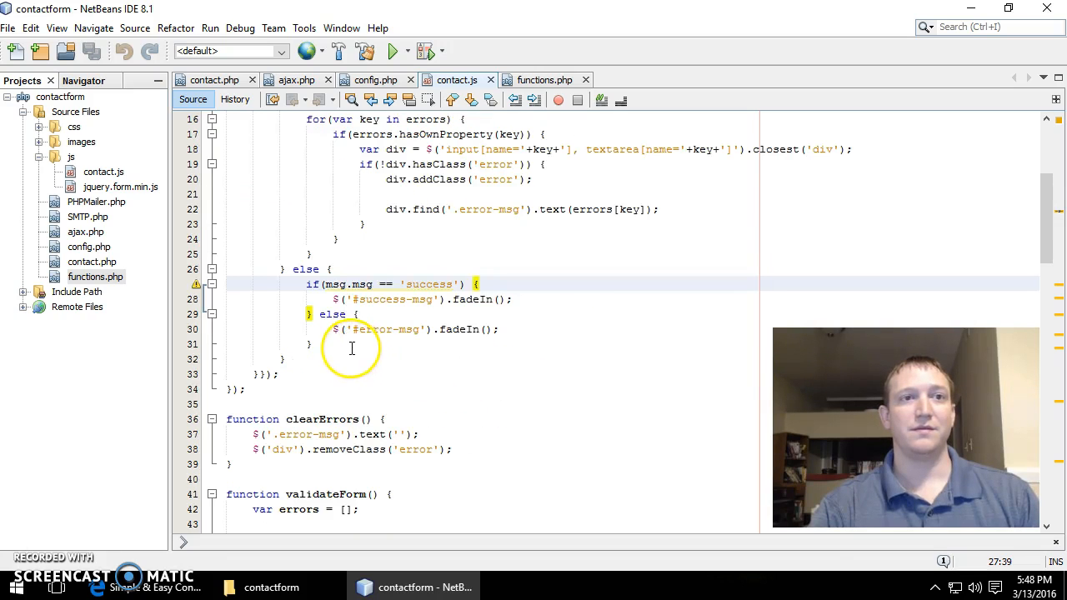
double_click(360, 283)
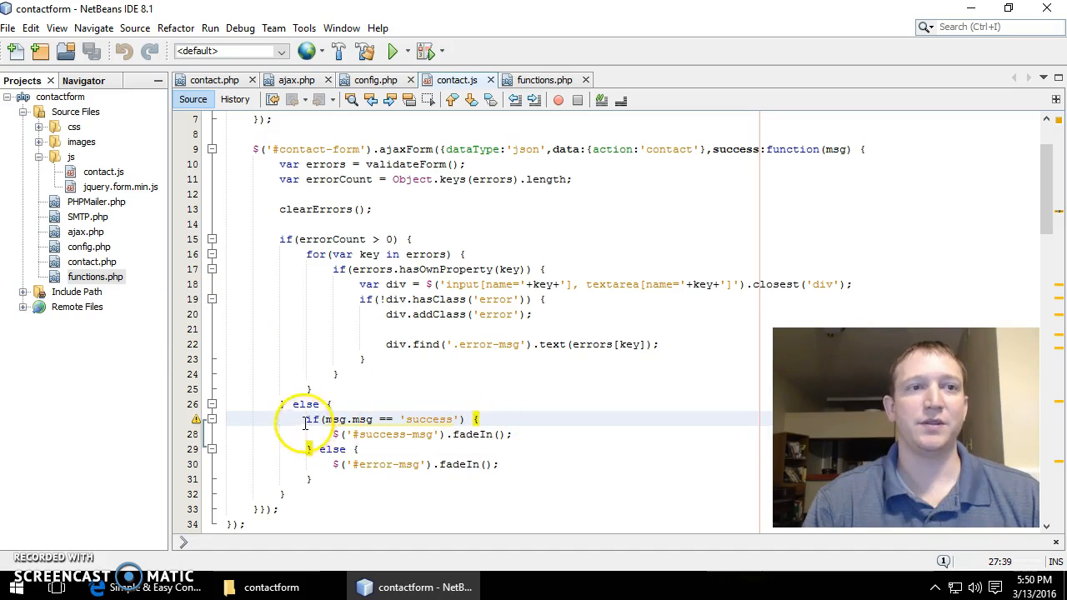
drag(307, 419, 314, 479)
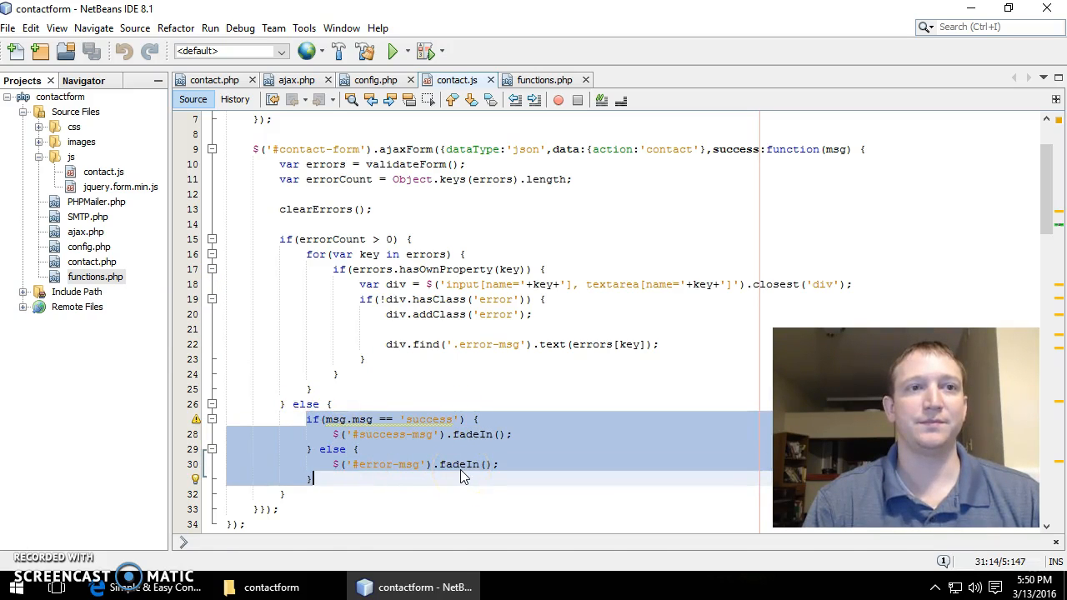
scroll(down, 3)
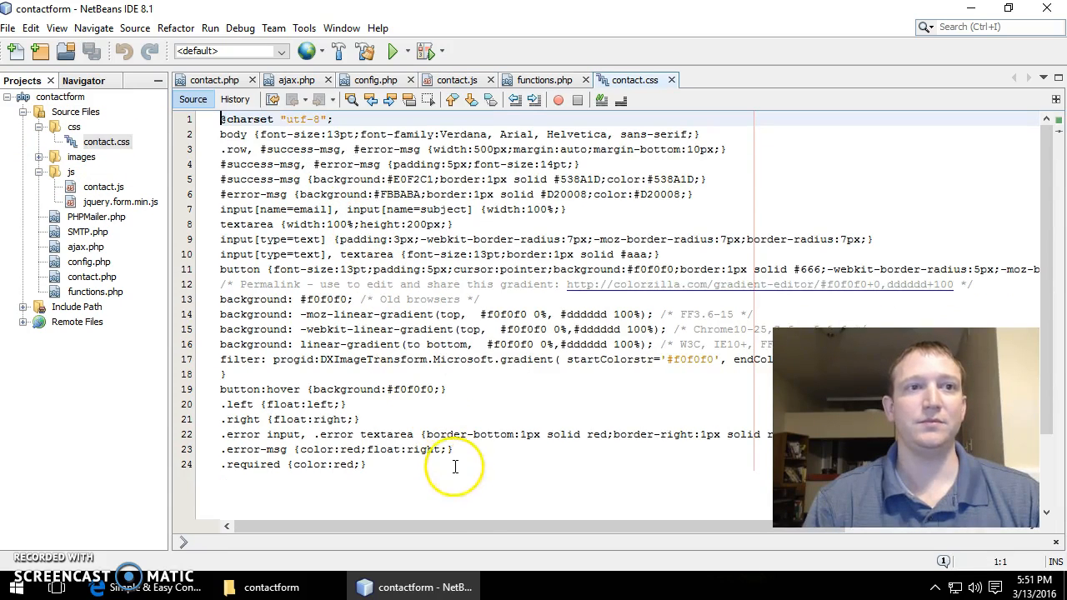
Focus the .required colour rule in contact.css, then jump back to the top of the stylesheet
click(366, 463)
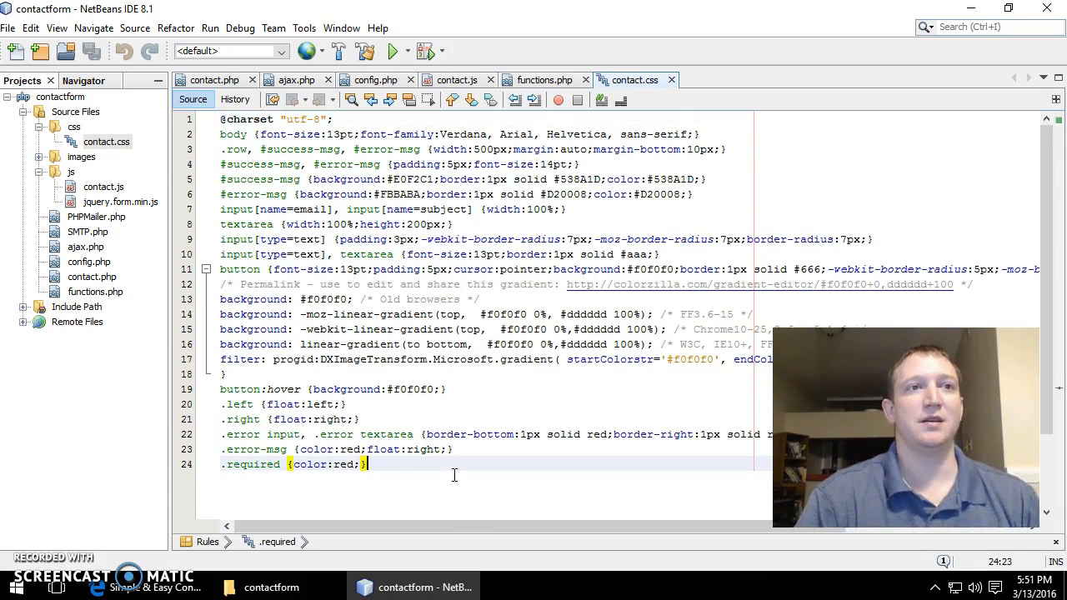
key(ctrl+a)
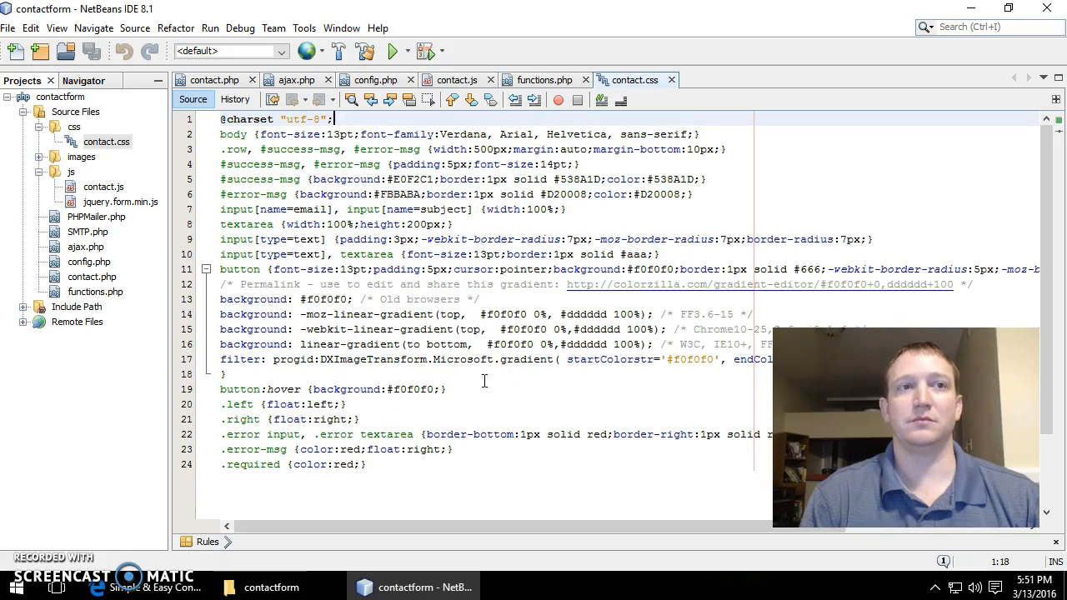
mouse_move(328, 80)
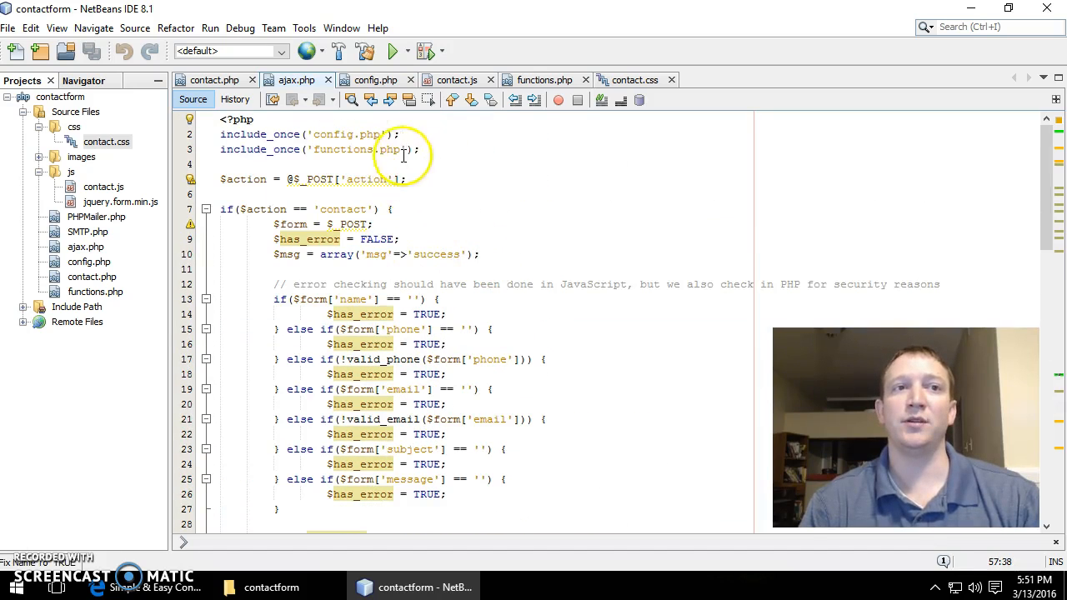
Review ajax.php's includes and the json_encode response at line 65, then return to contact.js
click(370, 80)
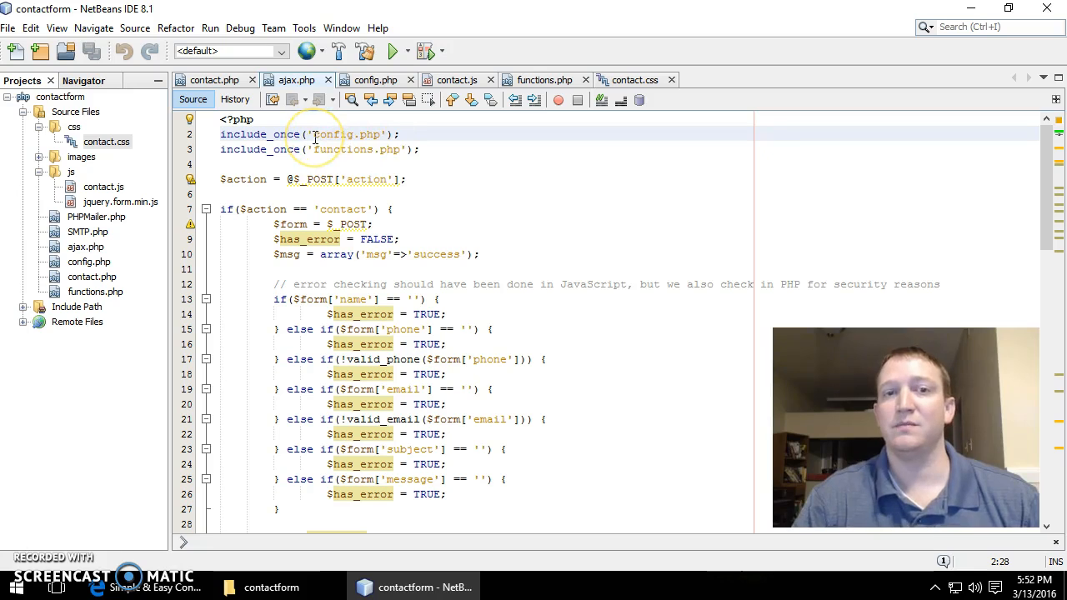
mouse_move(365, 211)
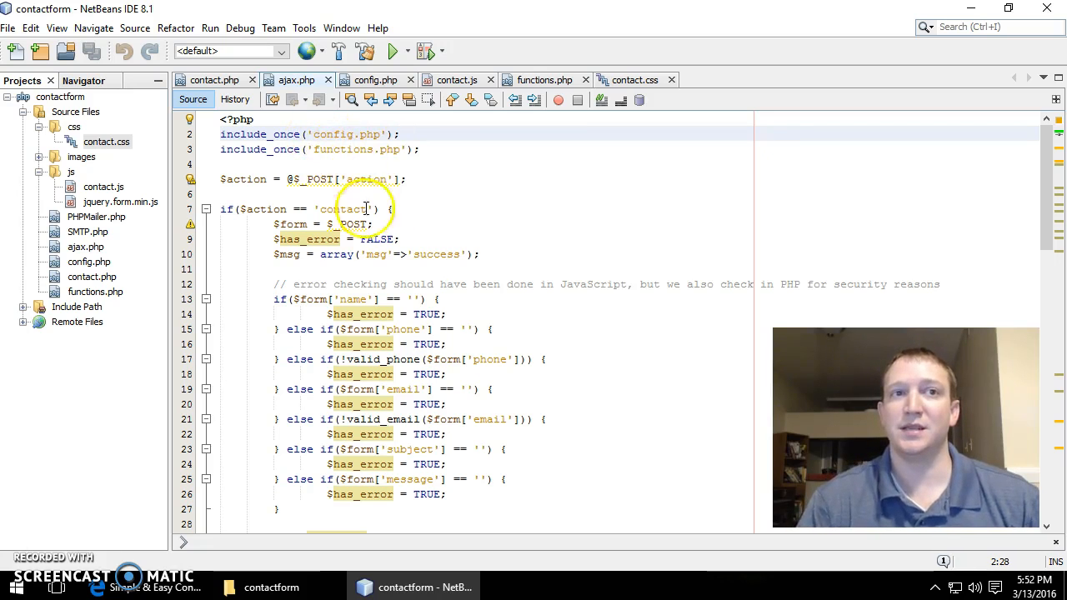
scroll(down, 3)
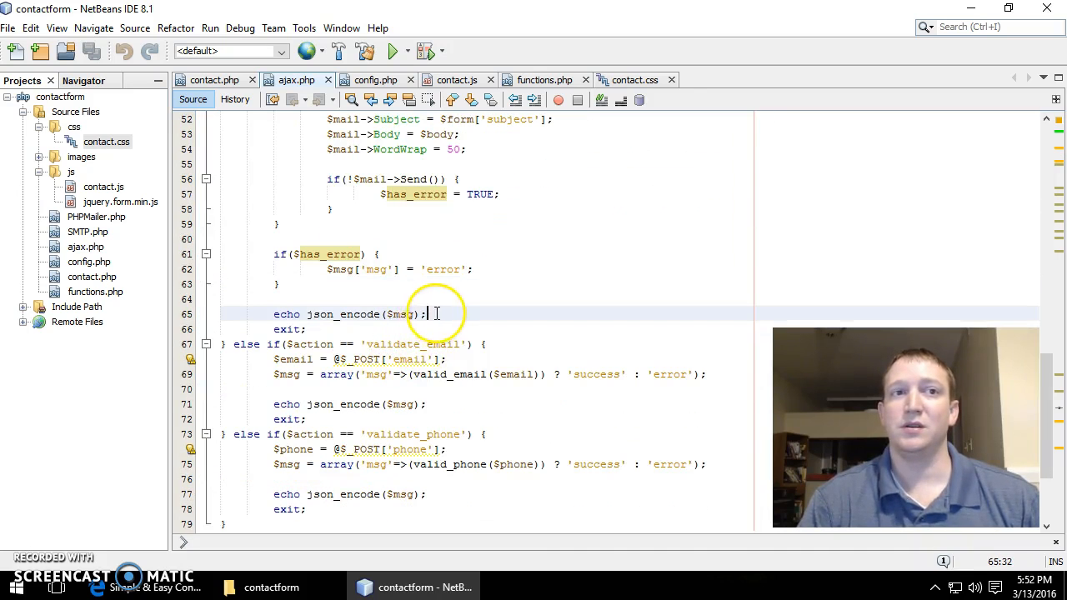
double_click(344, 314)
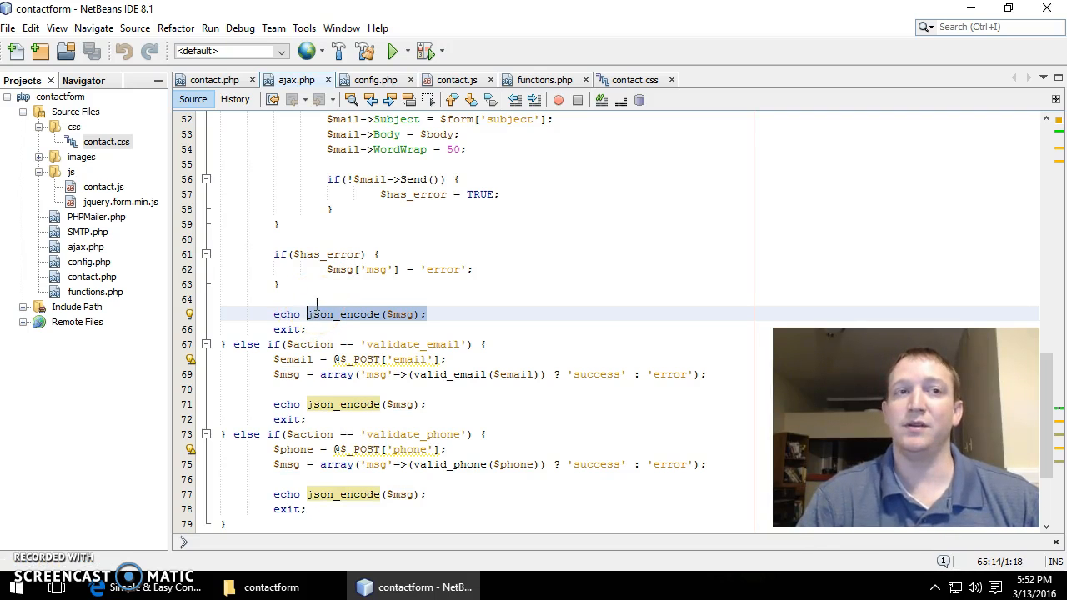
click(453, 80)
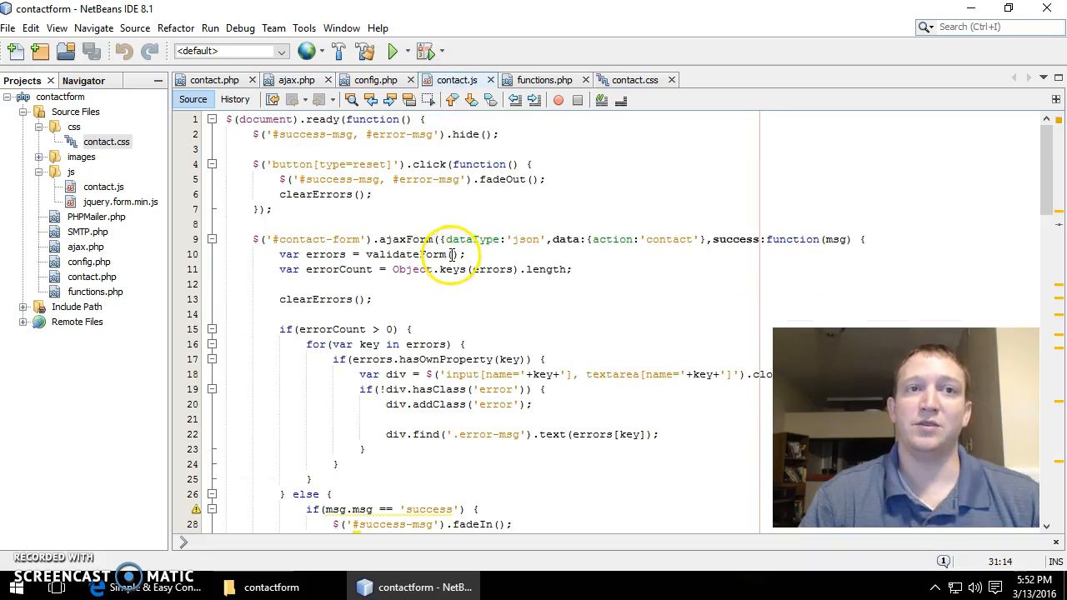
double_click(527, 240)
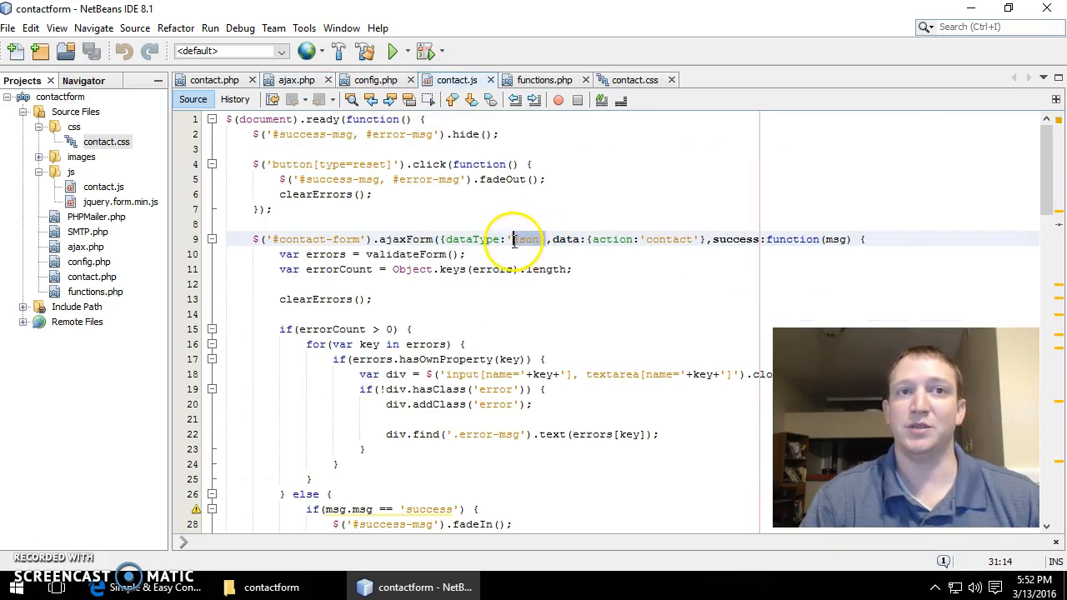
scroll(down, 3)
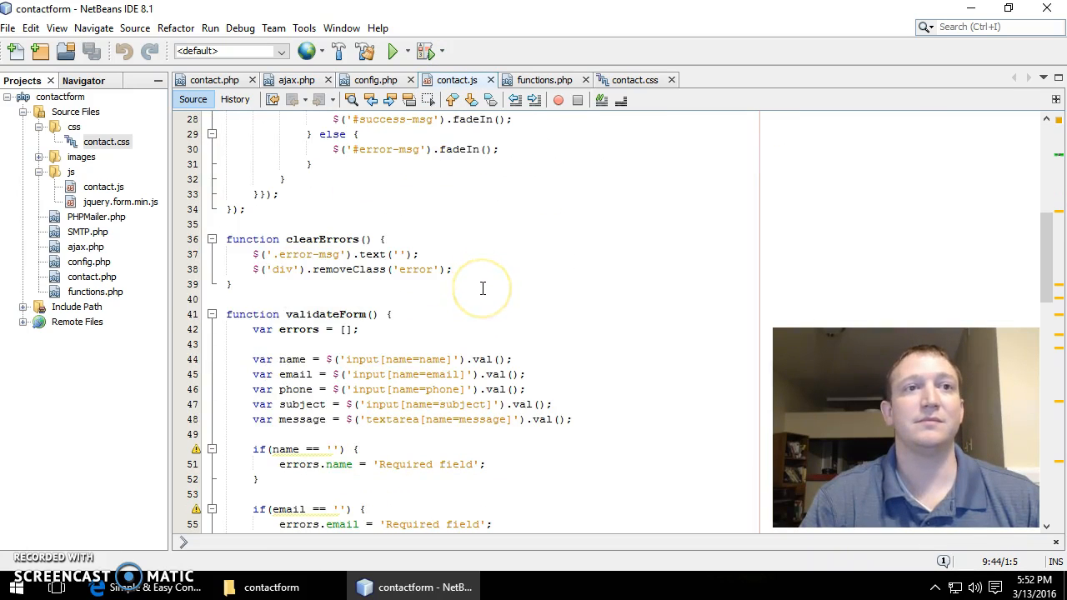
scroll(down, 3)
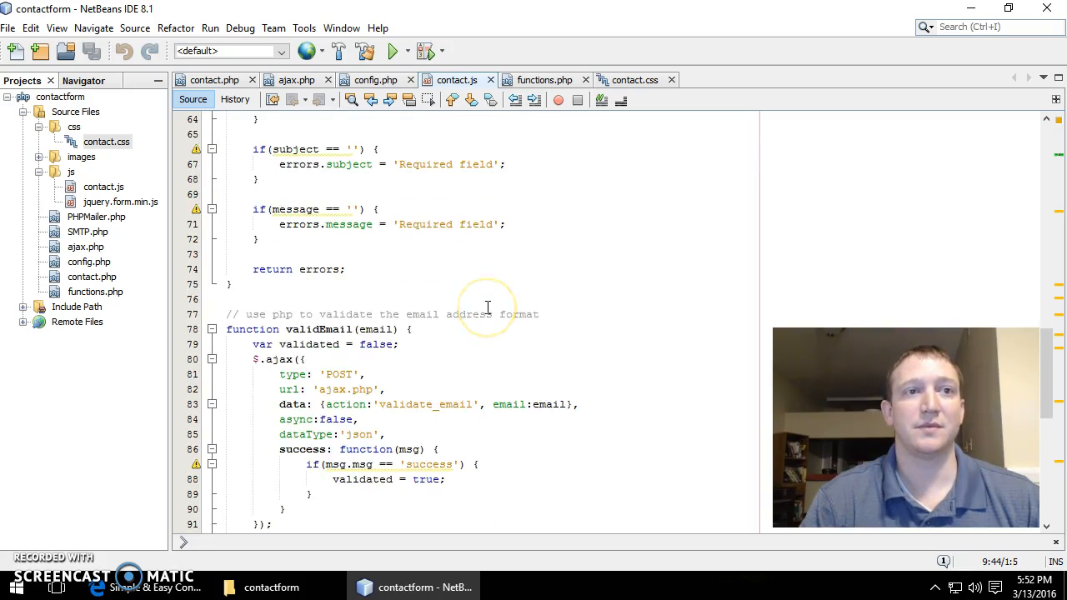
scroll(down, 3)
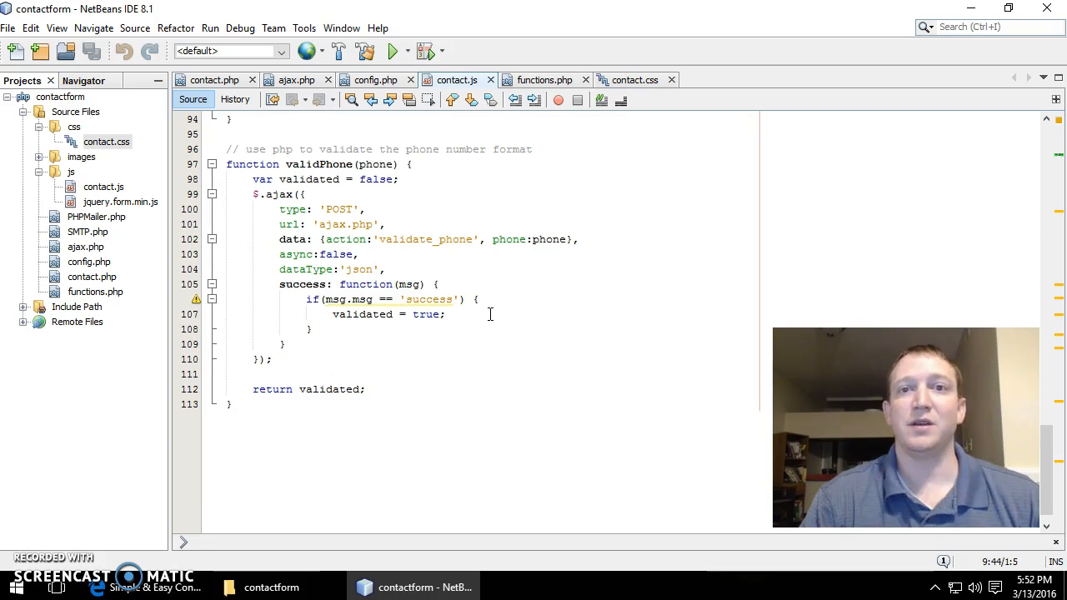